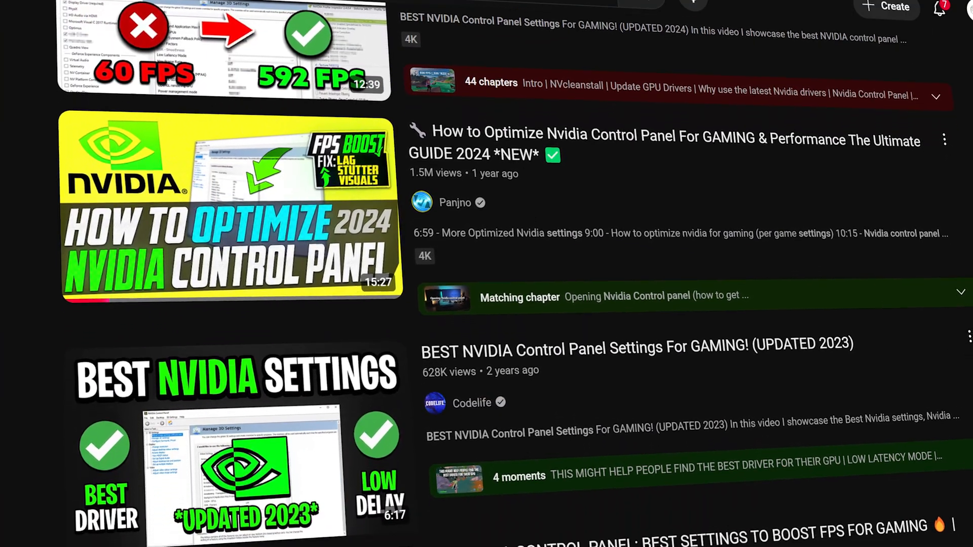
Scroll the current page and navigate to the NVIDIA App's Drivers page
scroll("down", 3)
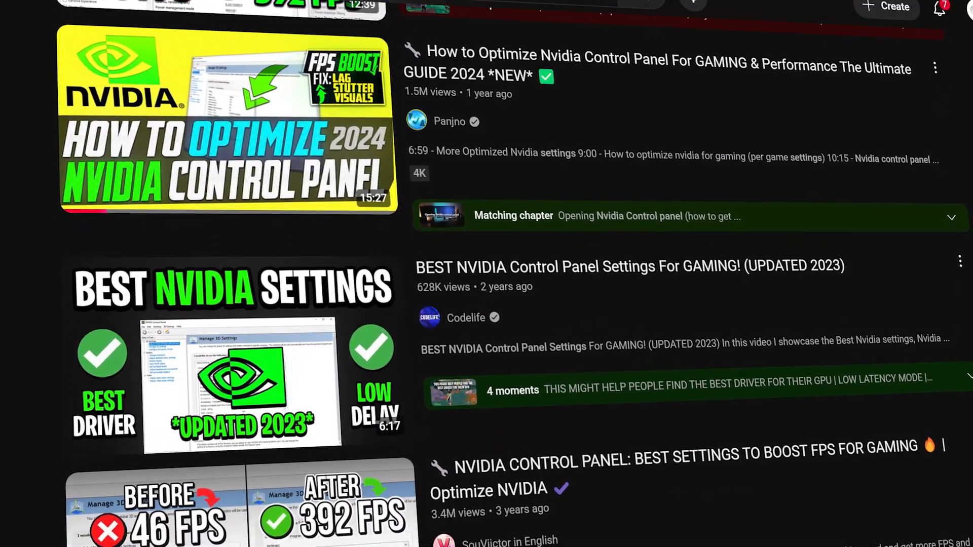
scroll("down", 3)
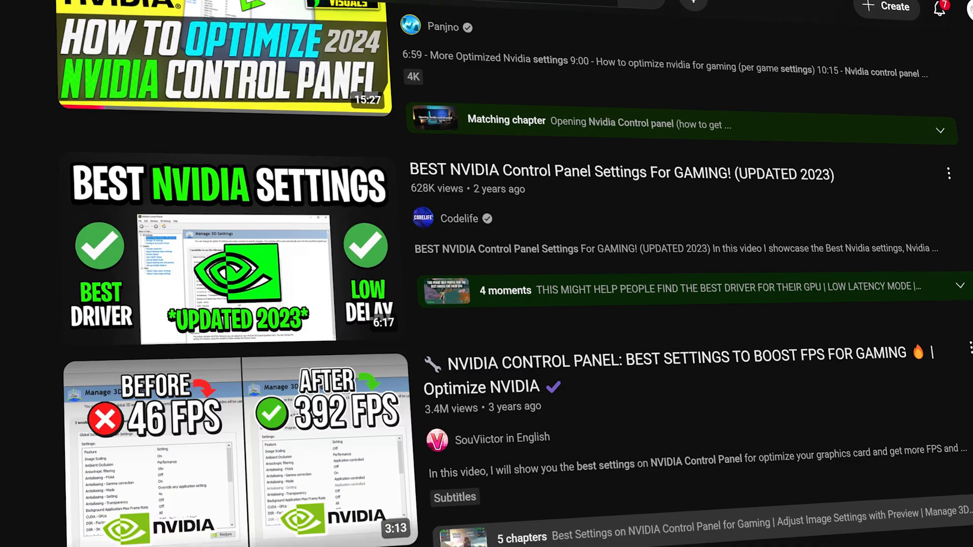
scroll("down", 3)
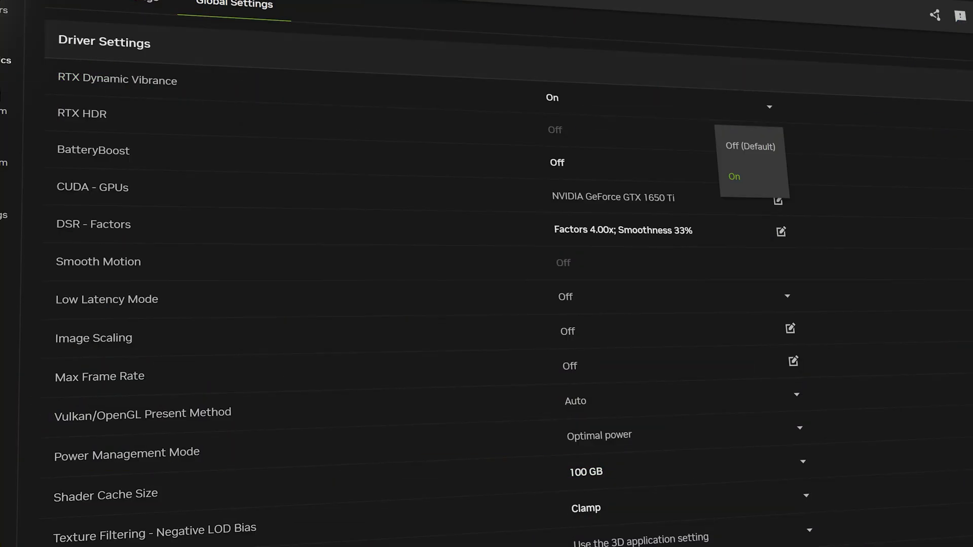
left_click(748, 146)
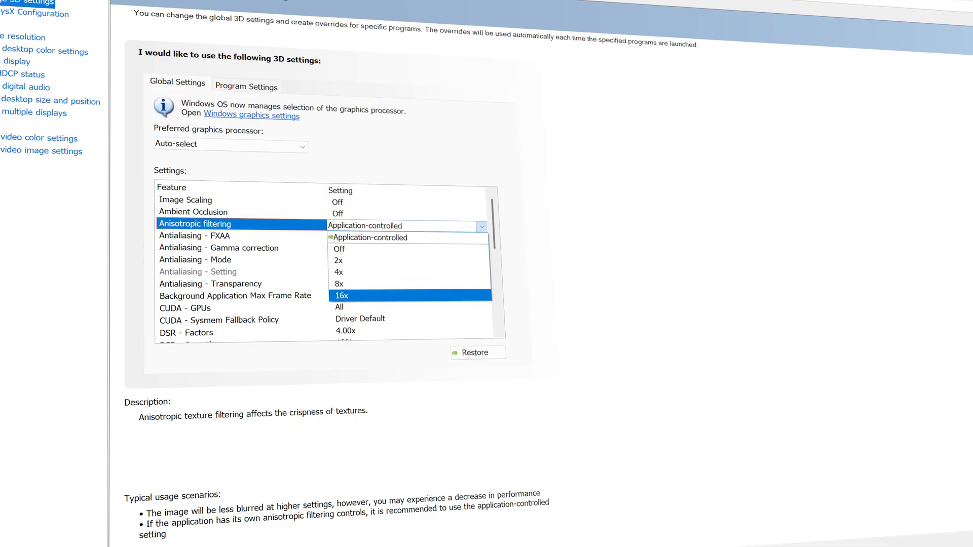
left_click(341, 295)
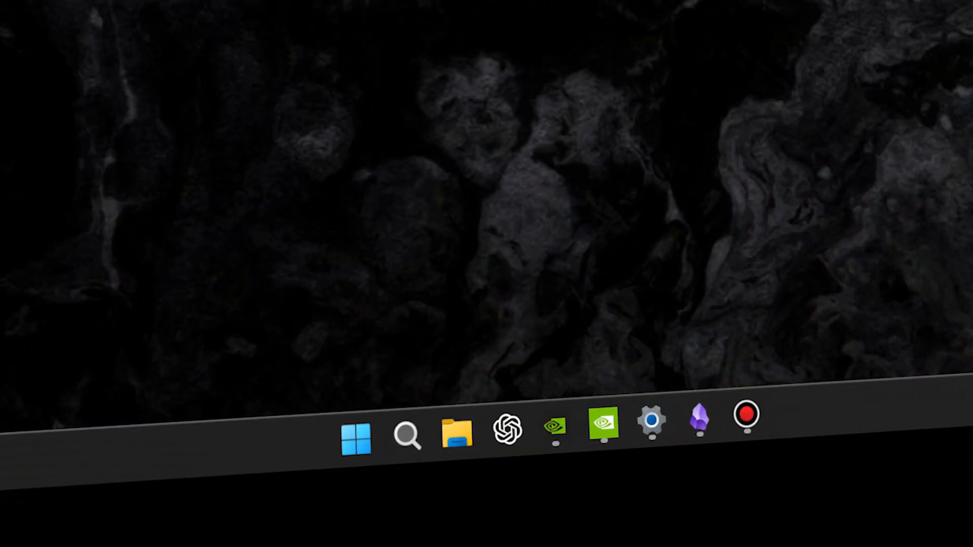
Launch NVIDIA App from Start, switch the driver type from Studio to Game Ready Driver, and close it
left_click(355, 435)
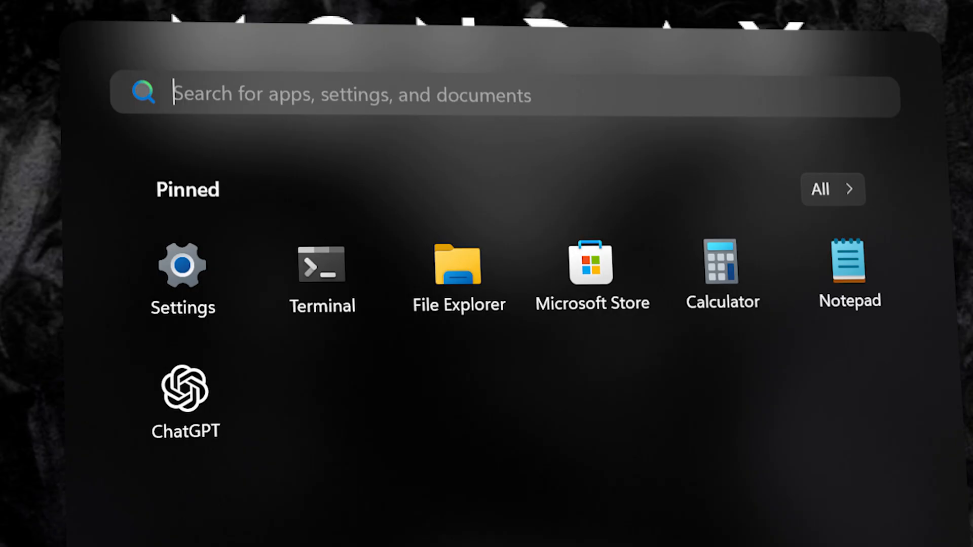
type("nvDIA App")
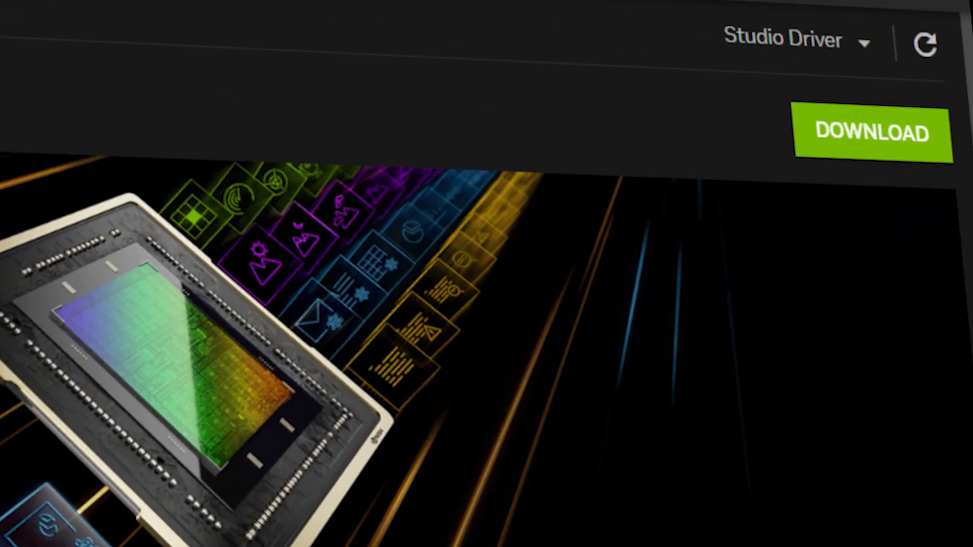
left_click(796, 40)
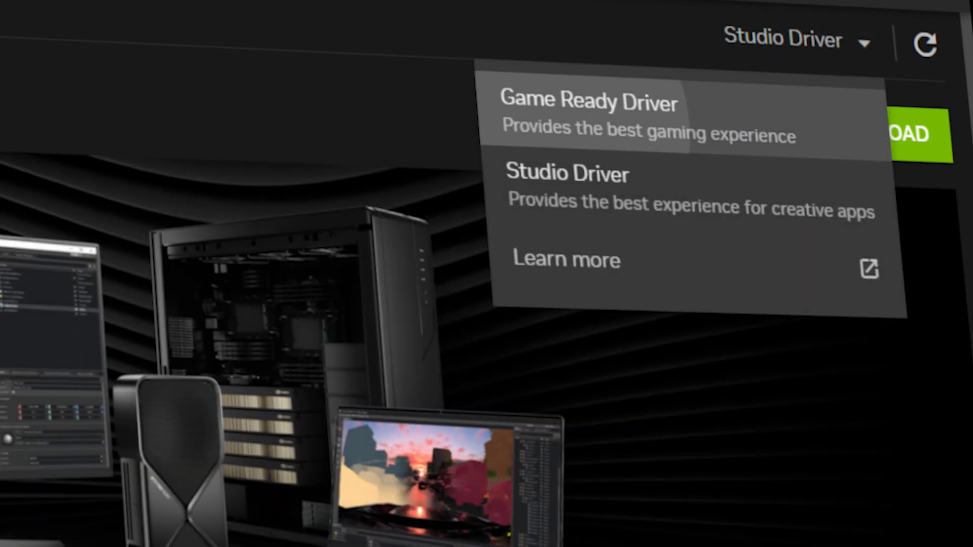
left_click(586, 104)
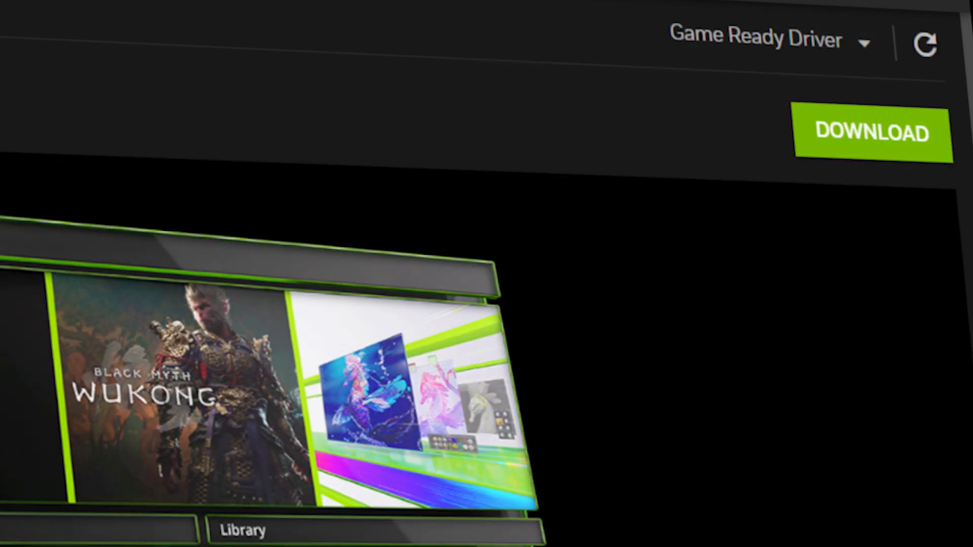
left_click(872, 134)
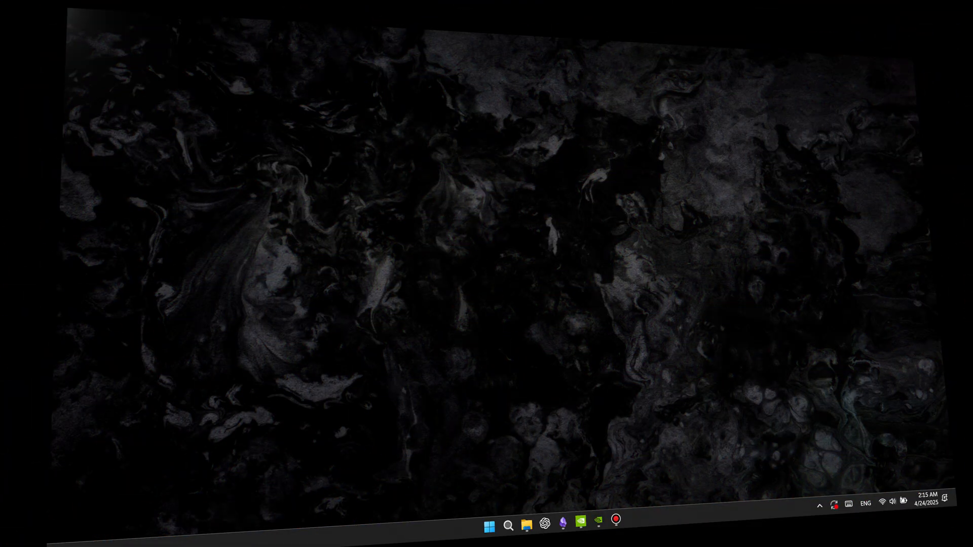
Launch NVIDIA Control Panel from Start and show Adjust desktop size and position with No scaling on the Display
left_click(490, 526)
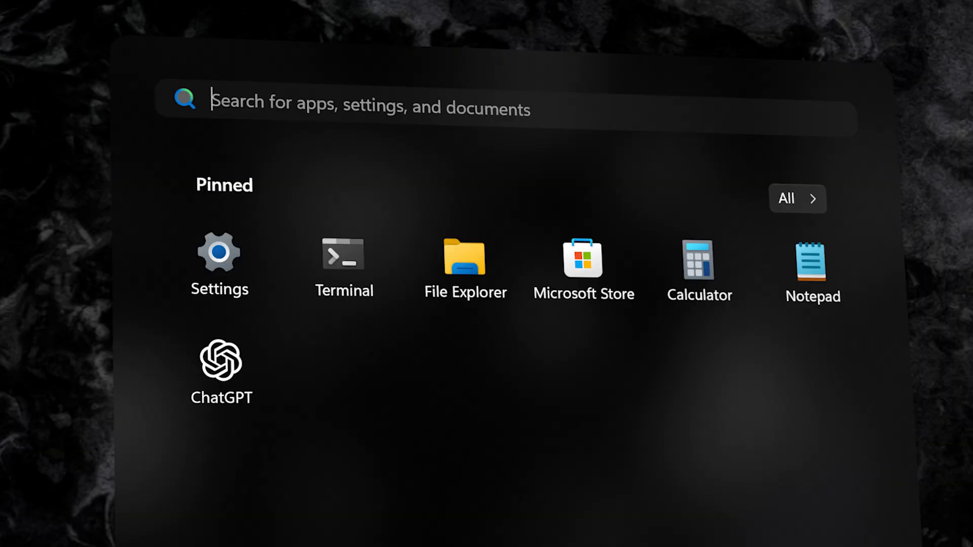
type("nvi")
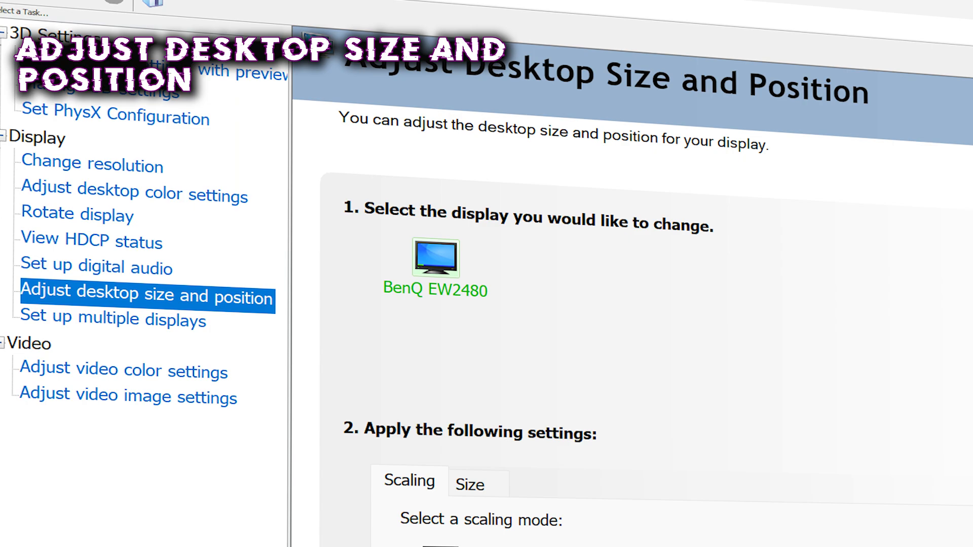
scroll("down", 3)
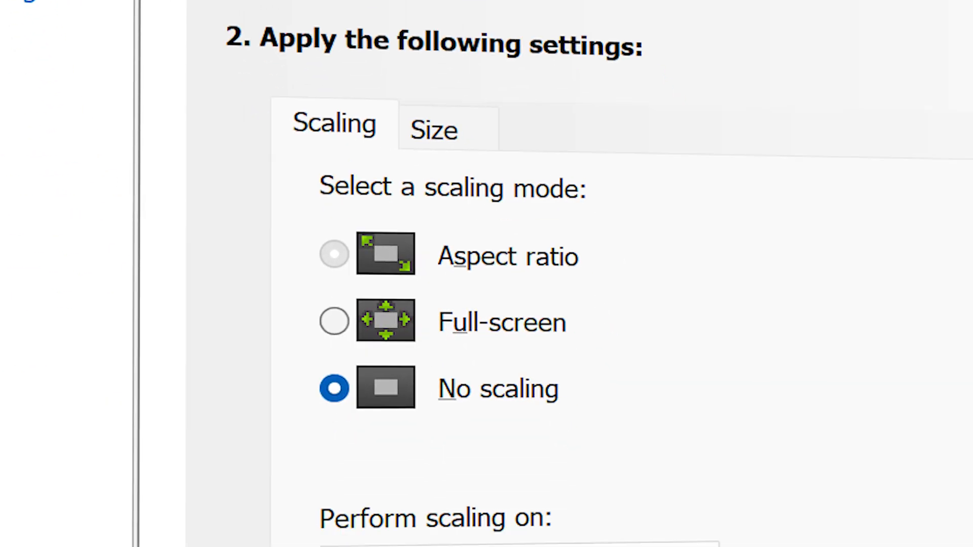
scroll("down", 3)
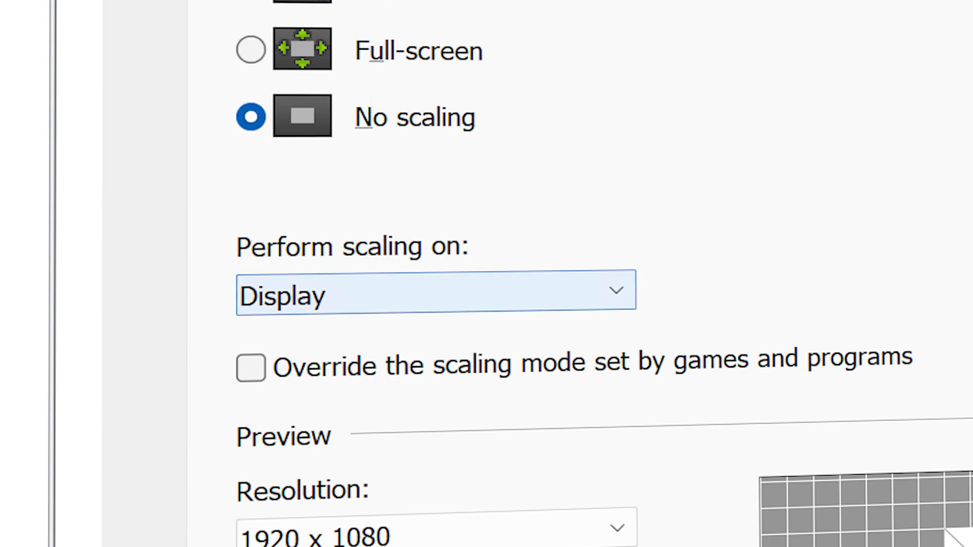
left_click(435, 290)
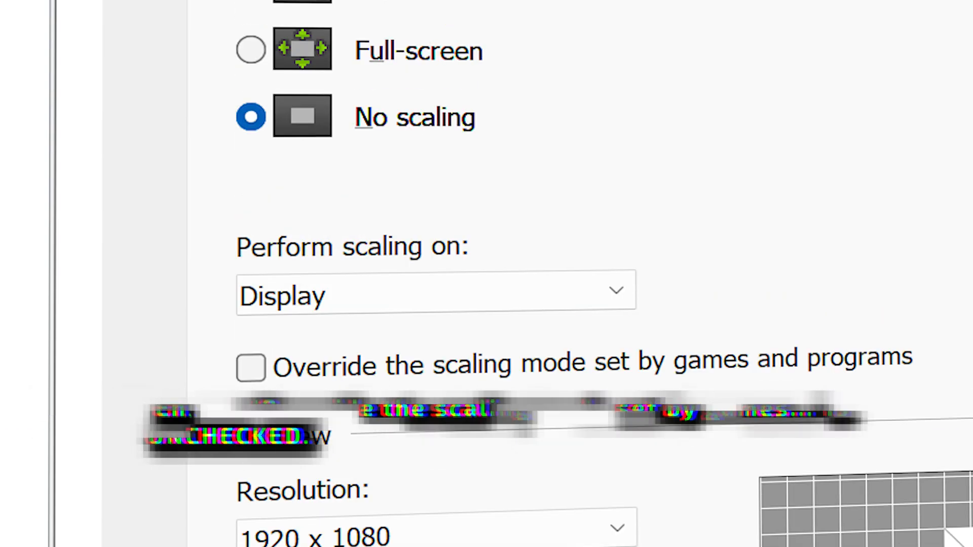
left_click(121, 186)
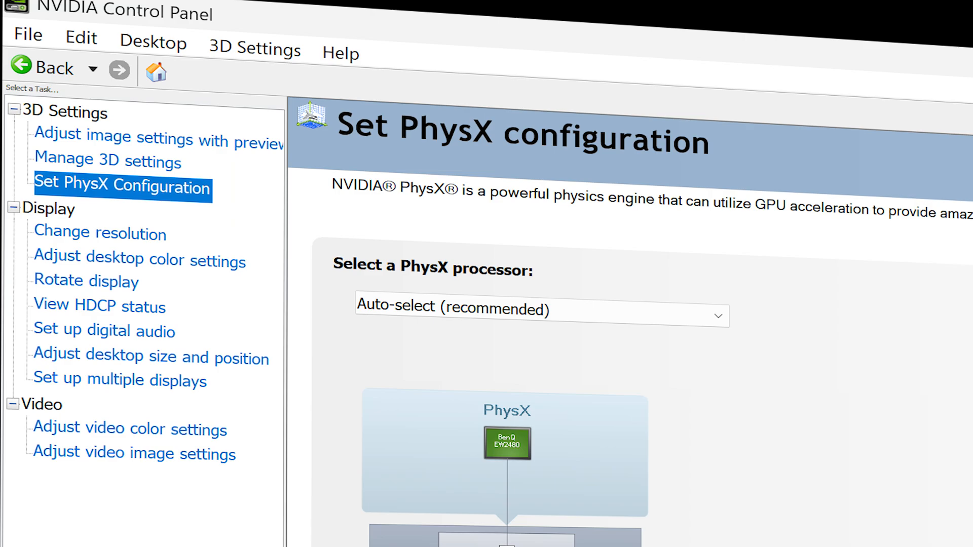
Set the PhysX processor to NVIDIA GeForce GTX 1650 Ti and apply the change
left_click(540, 311)
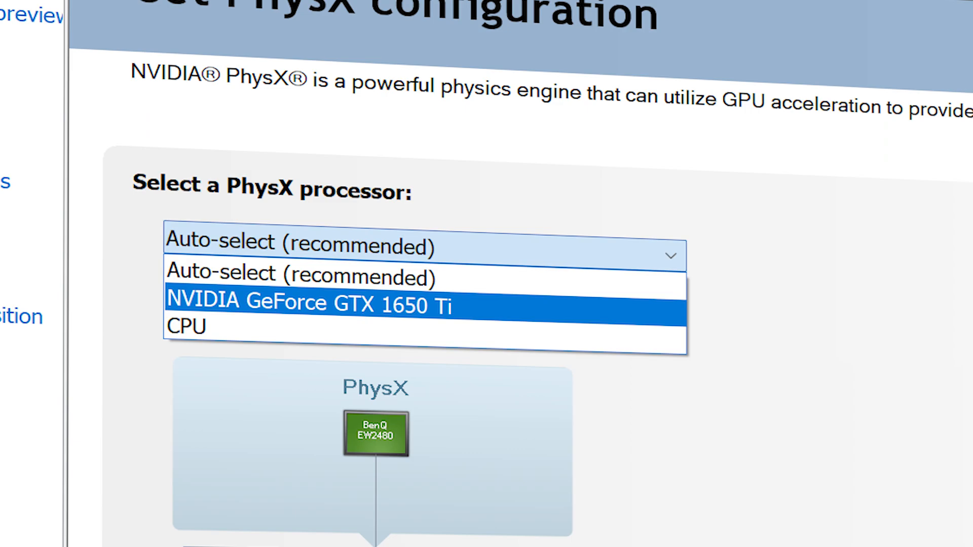
left_click(297, 277)
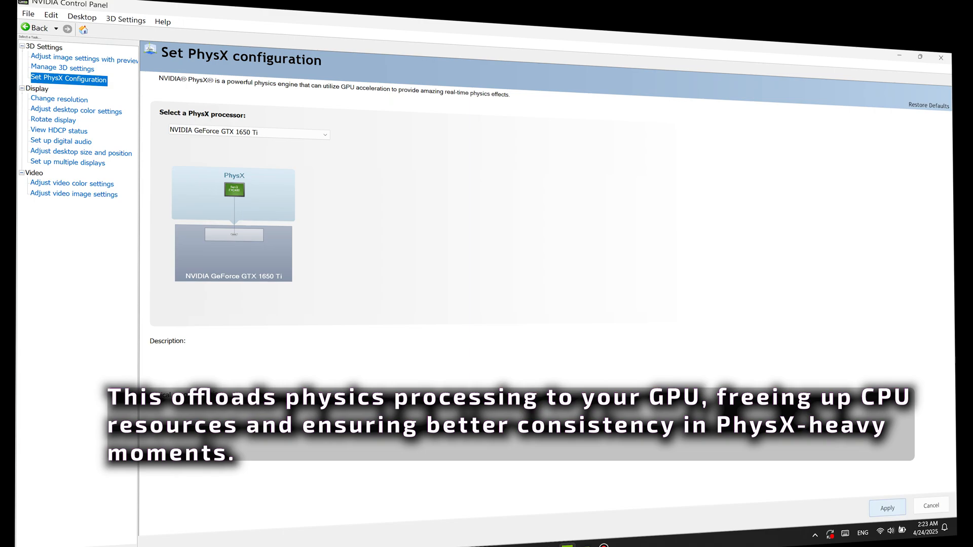
left_click(886, 508)
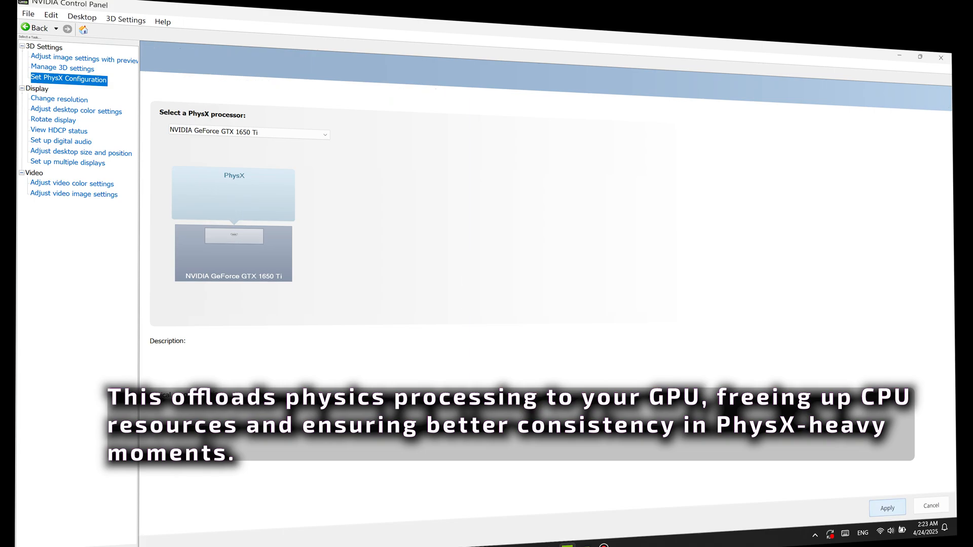
left_click(63, 68)
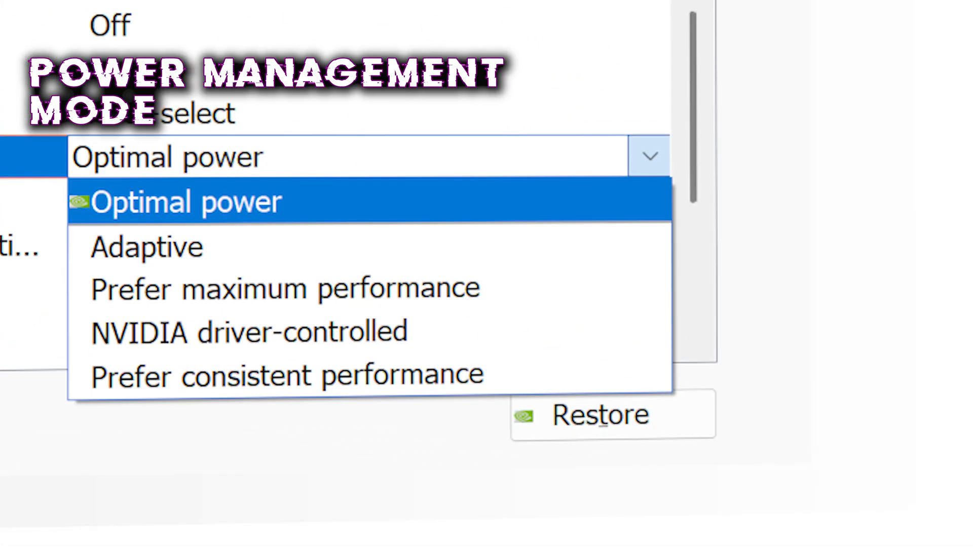
left_click(186, 200)
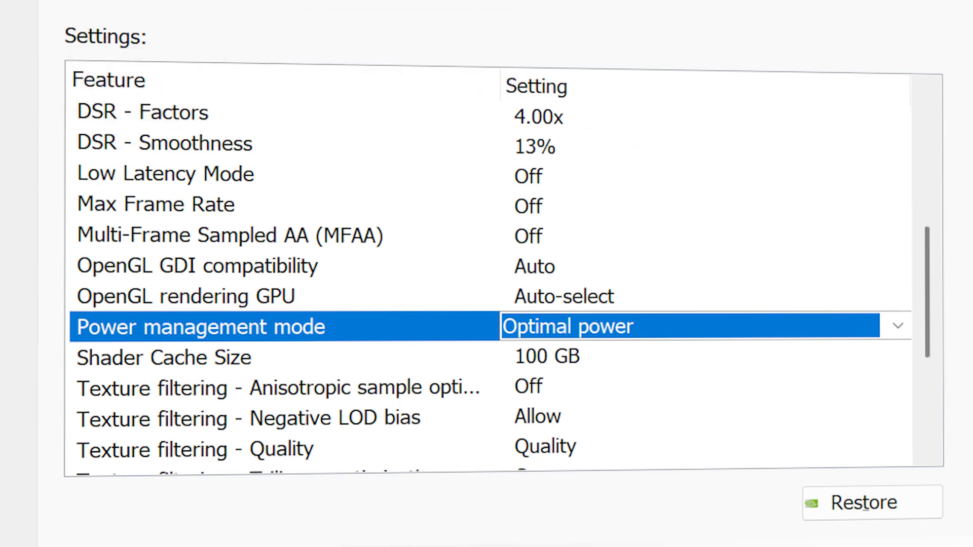
left_click(895, 325)
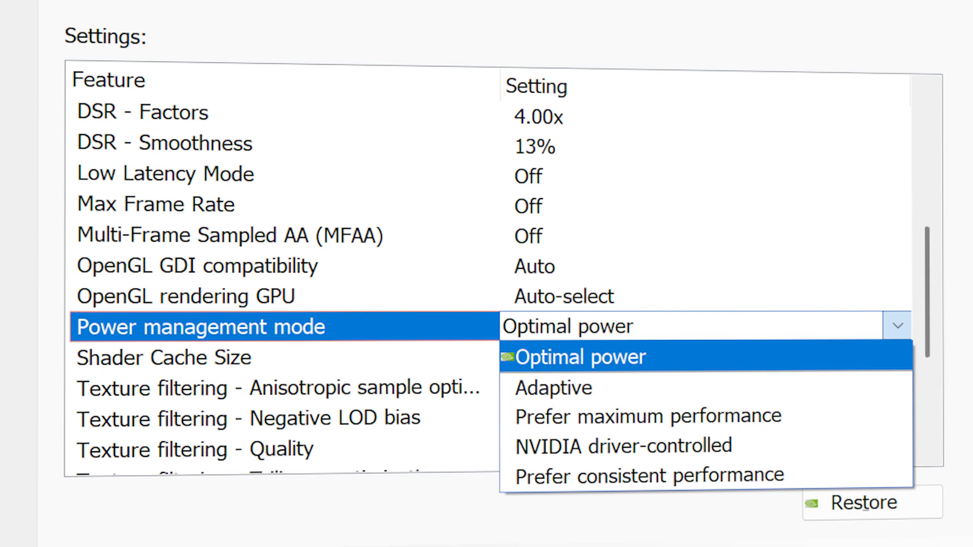
left_click(580, 355)
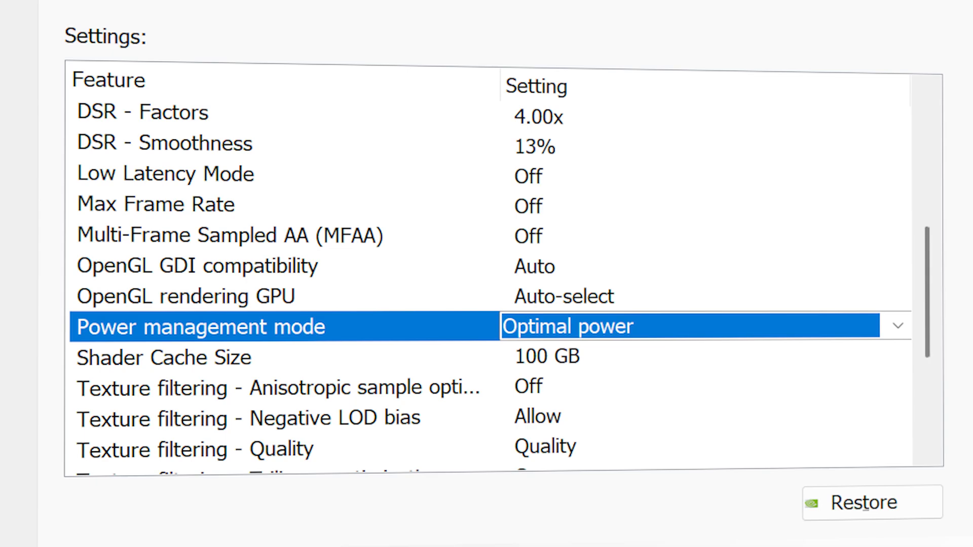
scroll("up", 3)
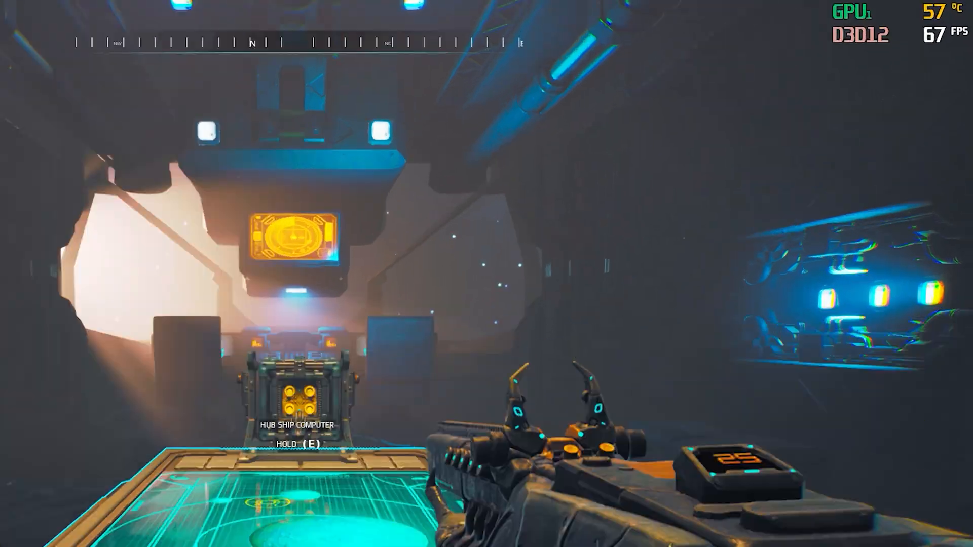
mouse_move(486, 273)
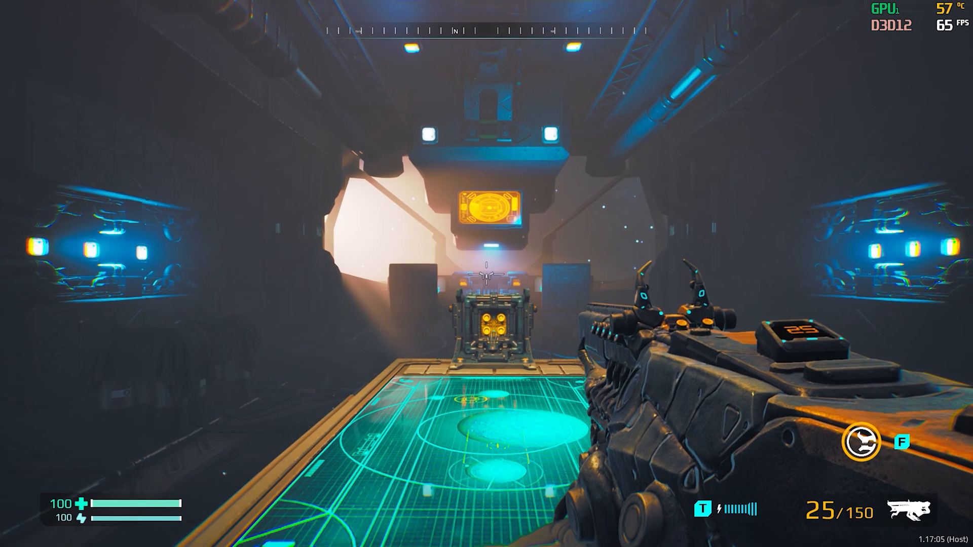
mouse_move(486, 273)
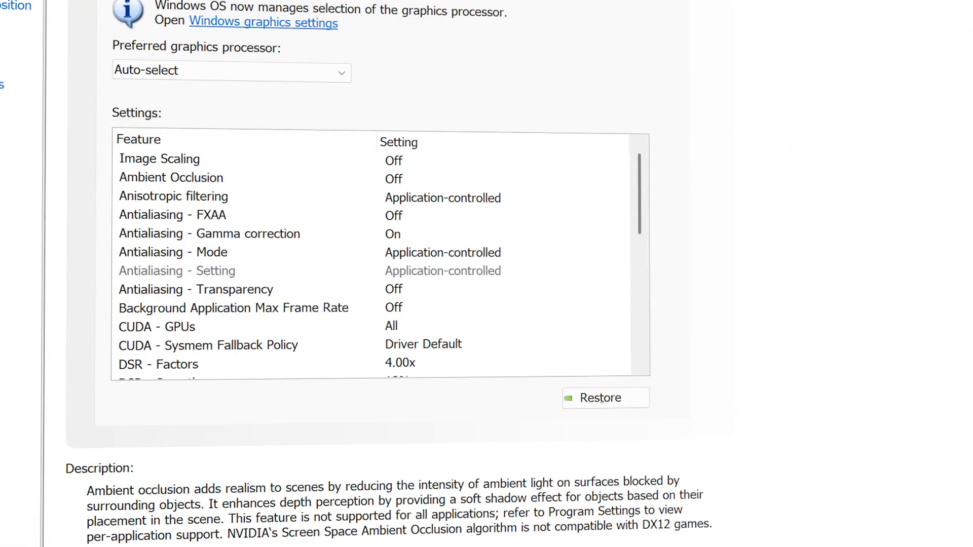
Scroll the global 3D settings list and review the Low Latency Mode setting
scroll("down", 3)
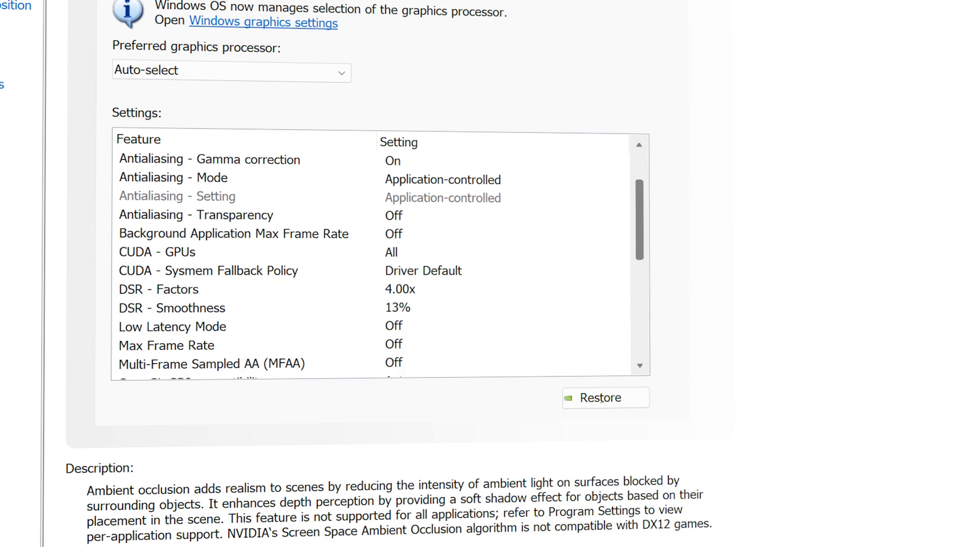
scroll("down", 3)
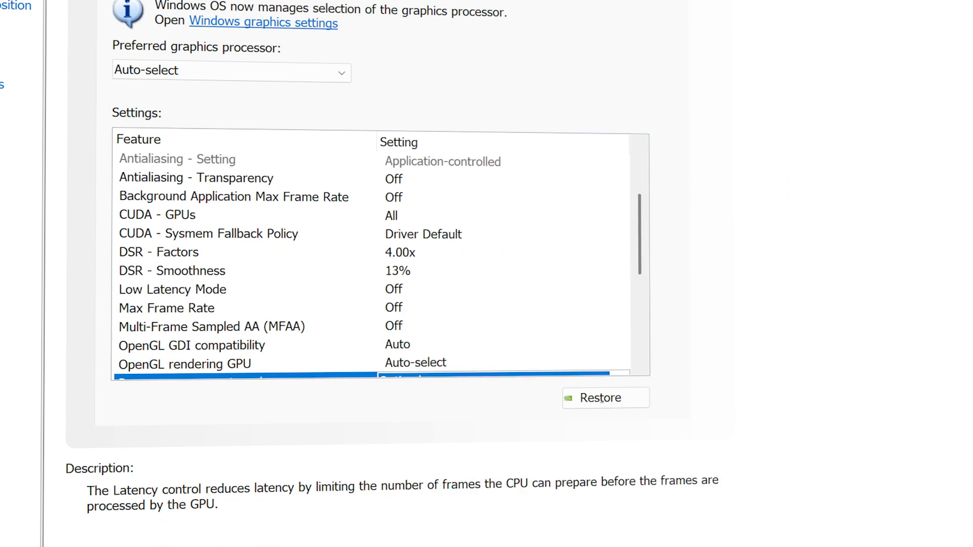
left_click(172, 288)
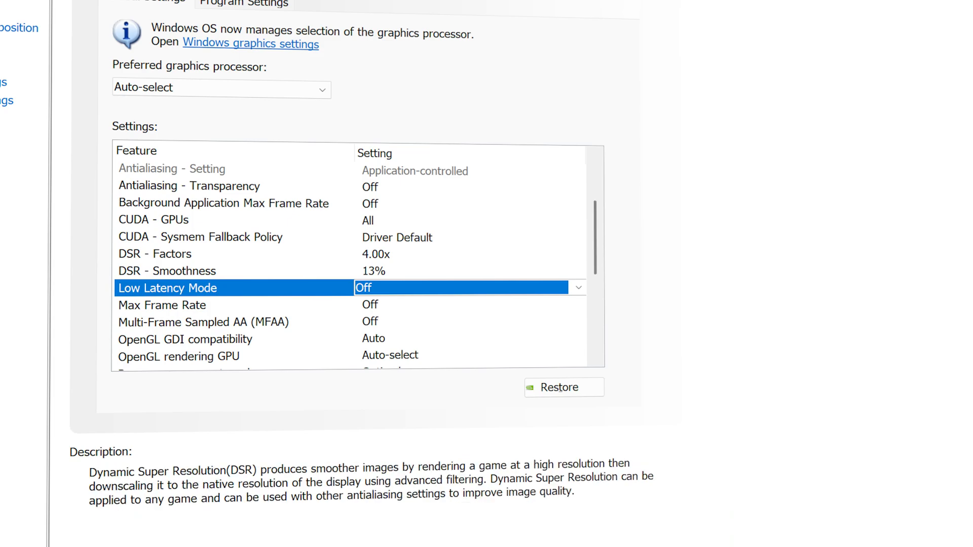
Set Vertical sync to Off in the global 3D settings
scroll("down", 3)
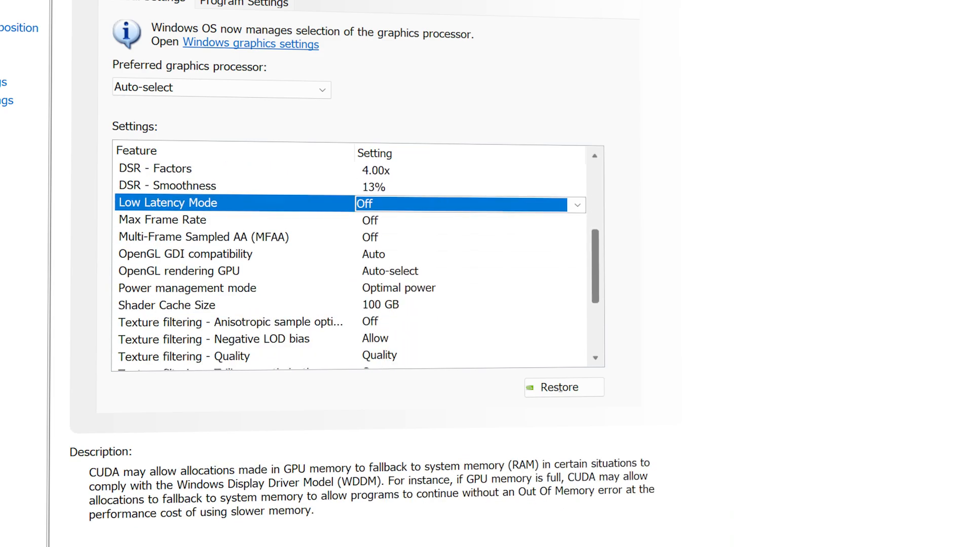
scroll("down", 3)
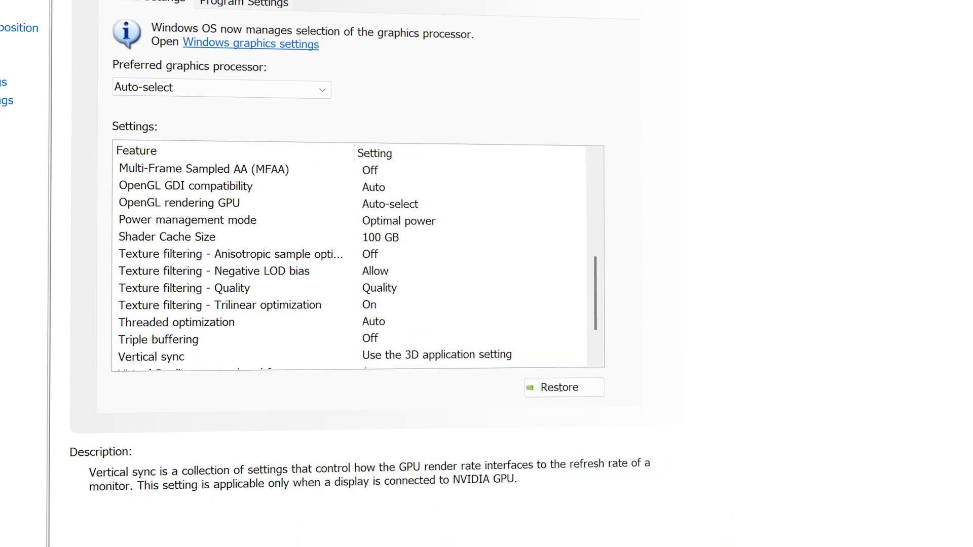
left_click(435, 354)
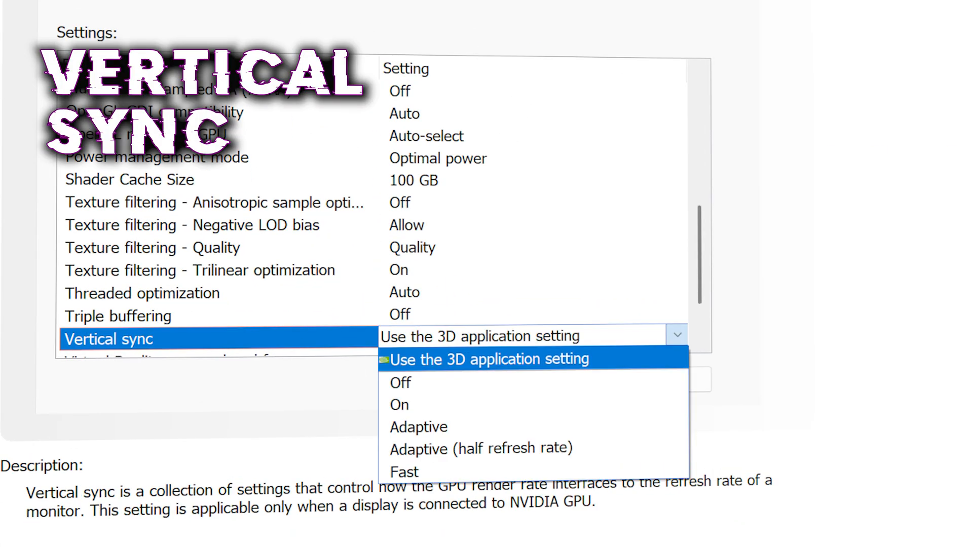
mouse_move(401, 382)
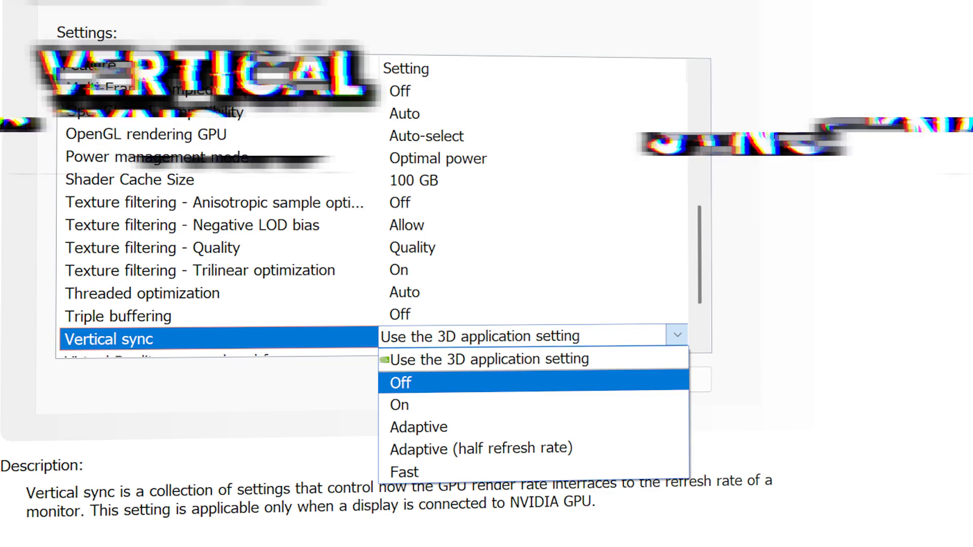
left_click(401, 382)
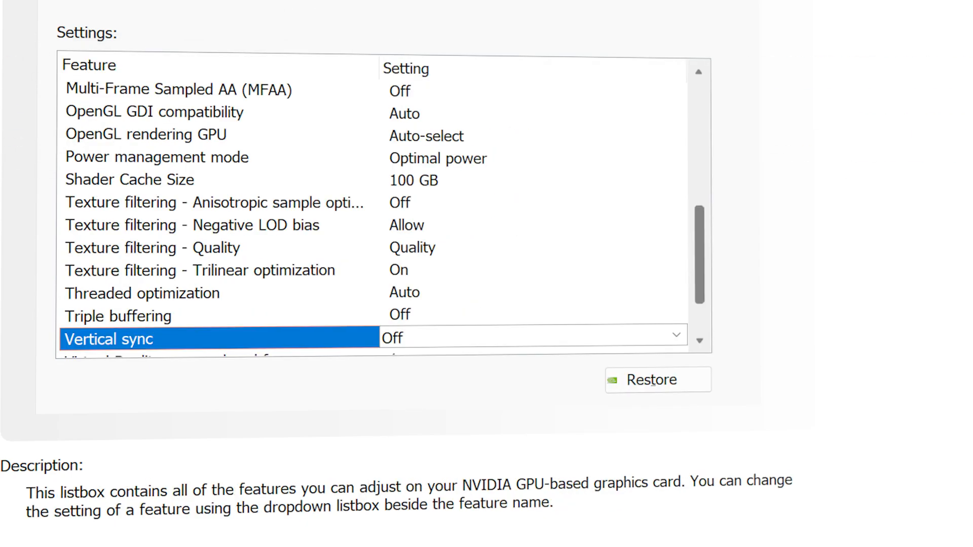
scroll("up", 3)
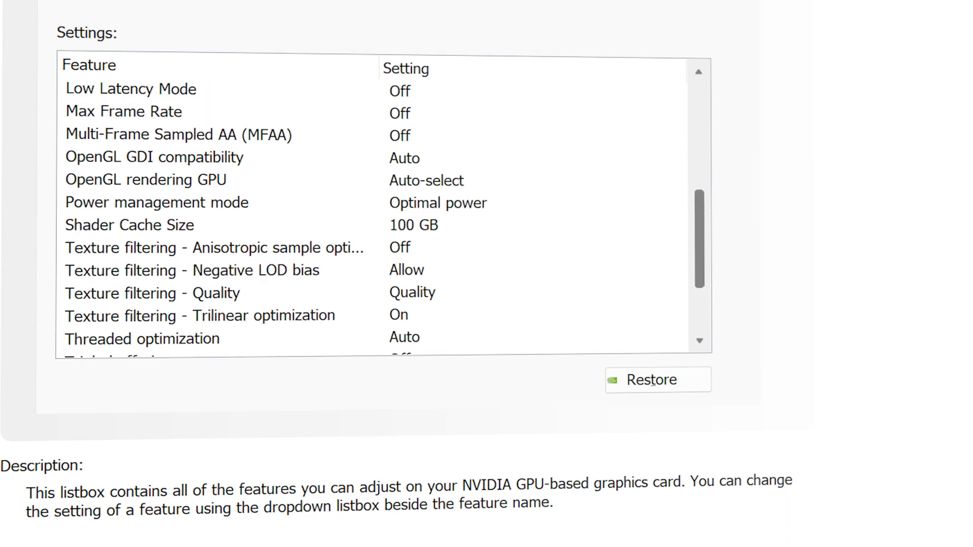
scroll("up", 3)
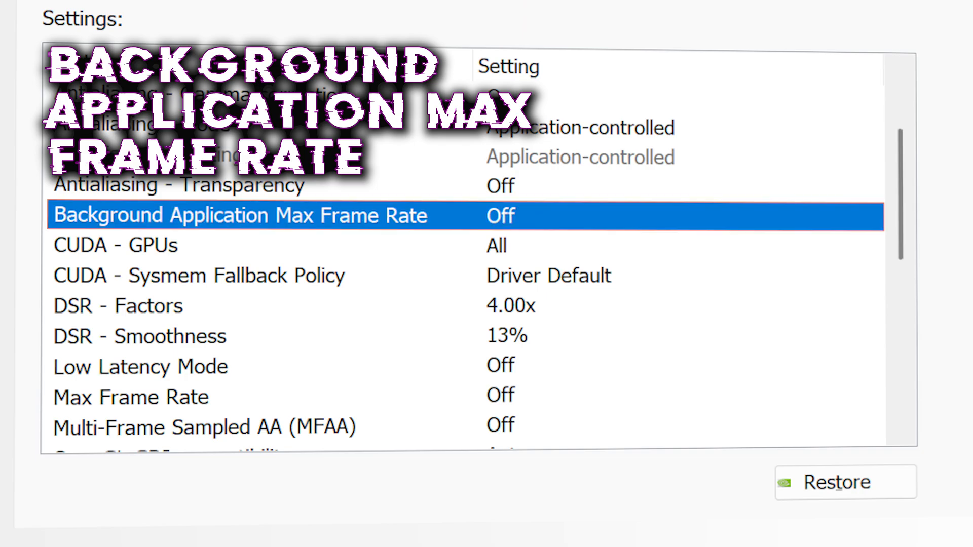
Turn Background Application Max Frame Rate on with a 20 FPS cap and confirm
left_click(499, 215)
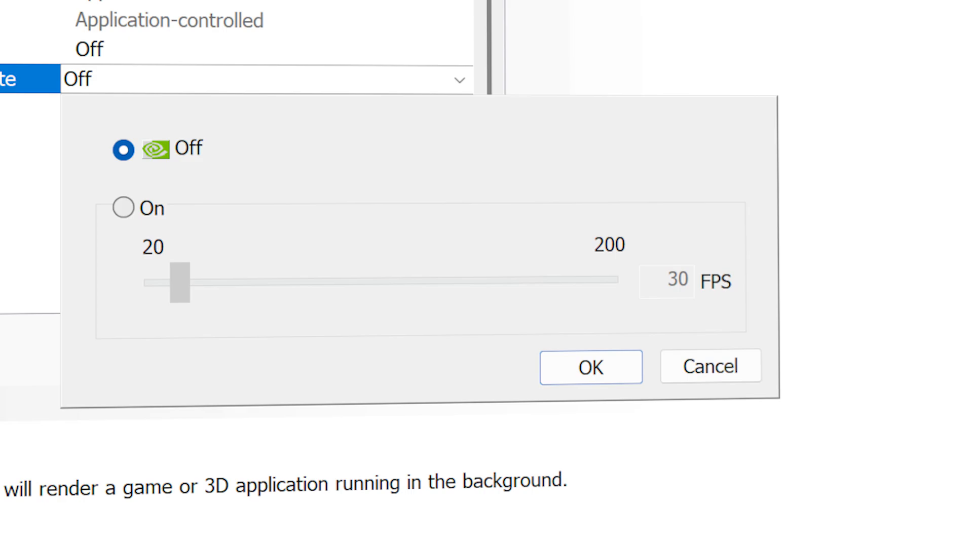
left_click(123, 207)
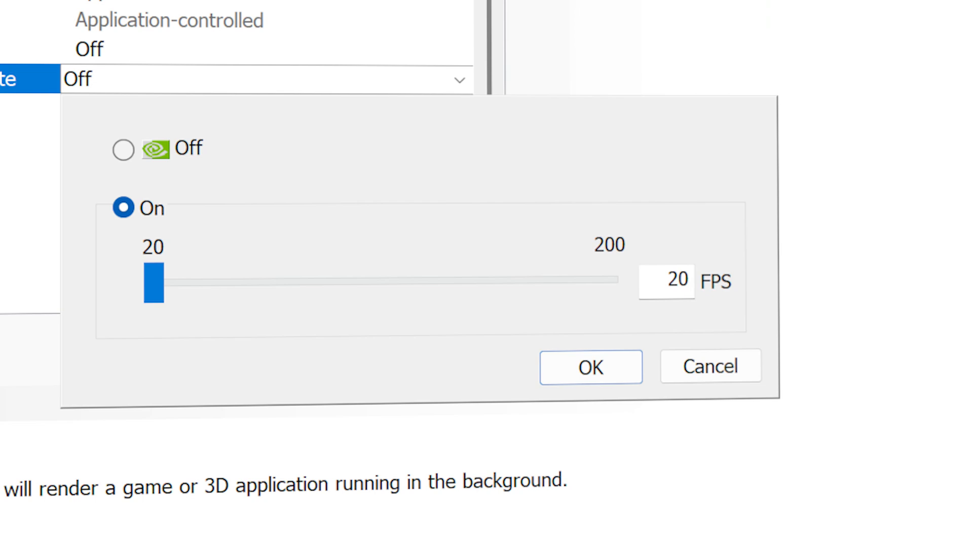
left_click(590, 365)
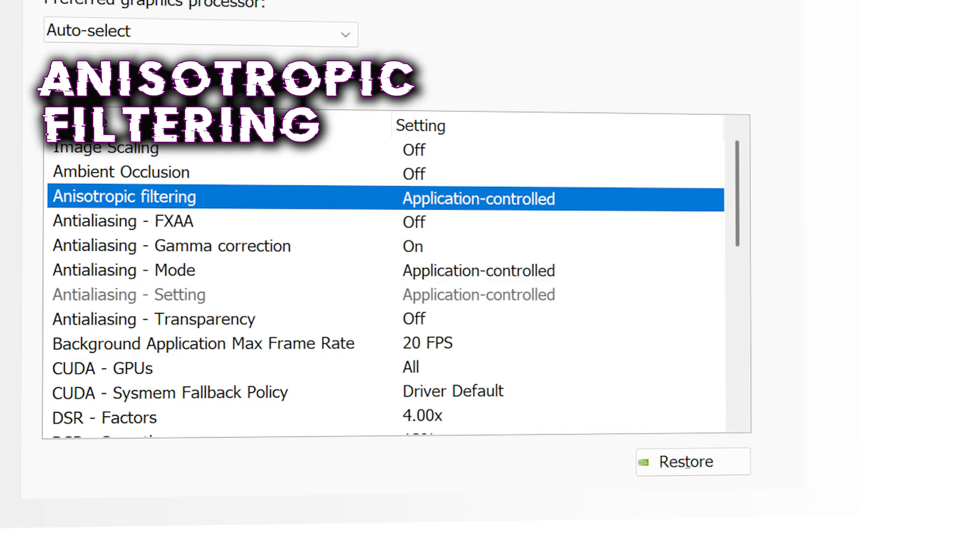
Set Anisotropic filtering to 16x and review the Antialiasing Transparency setting
left_click(477, 199)
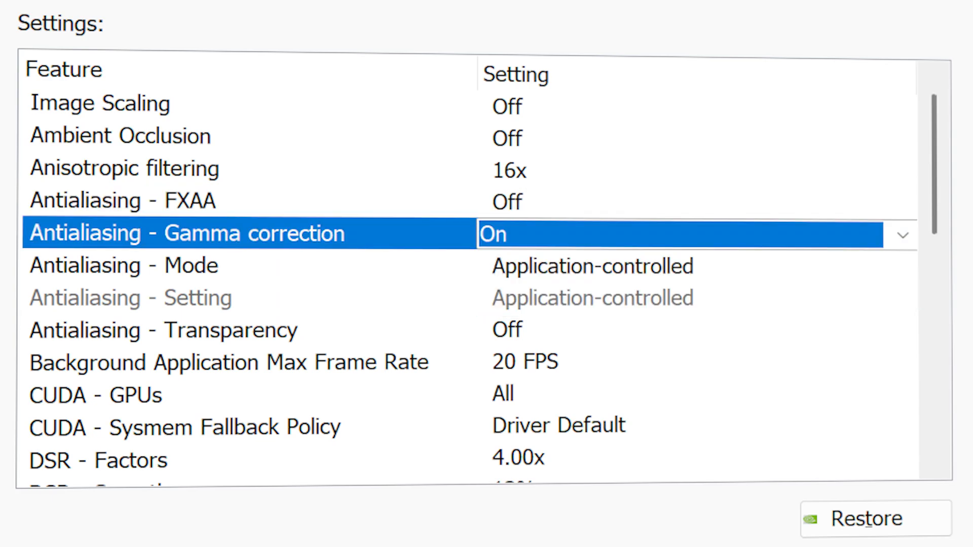
left_click(124, 265)
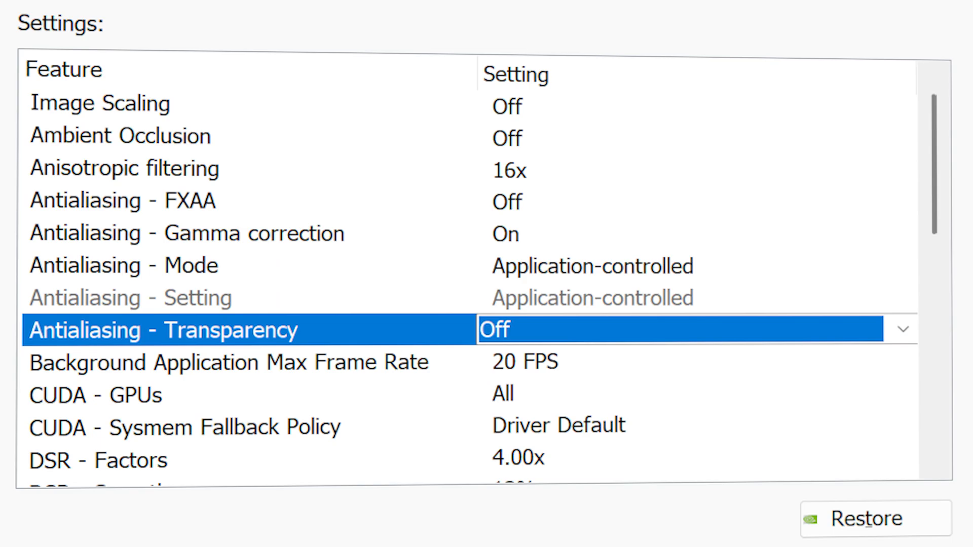
Scroll down the global 3D settings past Multi-Frame Sampled AA (Off) and Negative LOD bias (Clamp)
scroll("down", 3)
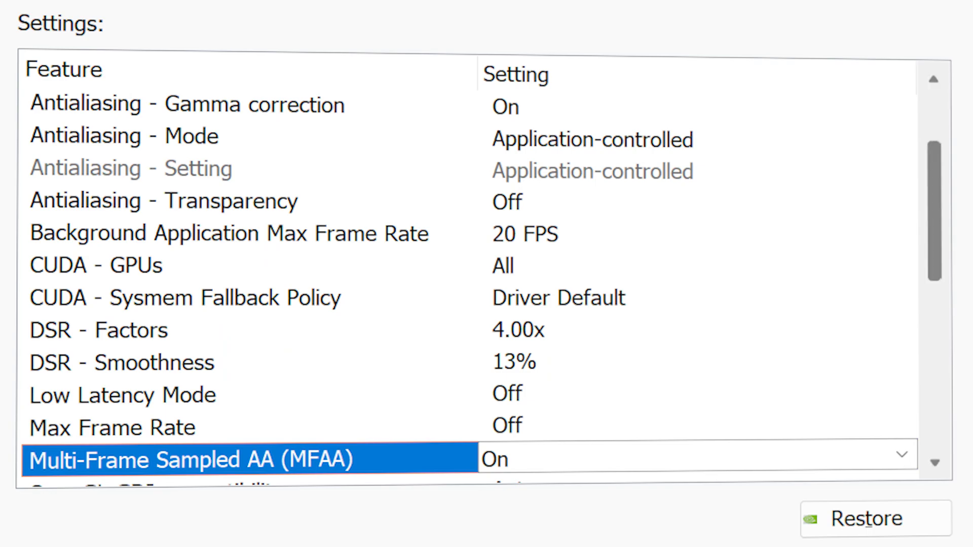
scroll("down", 3)
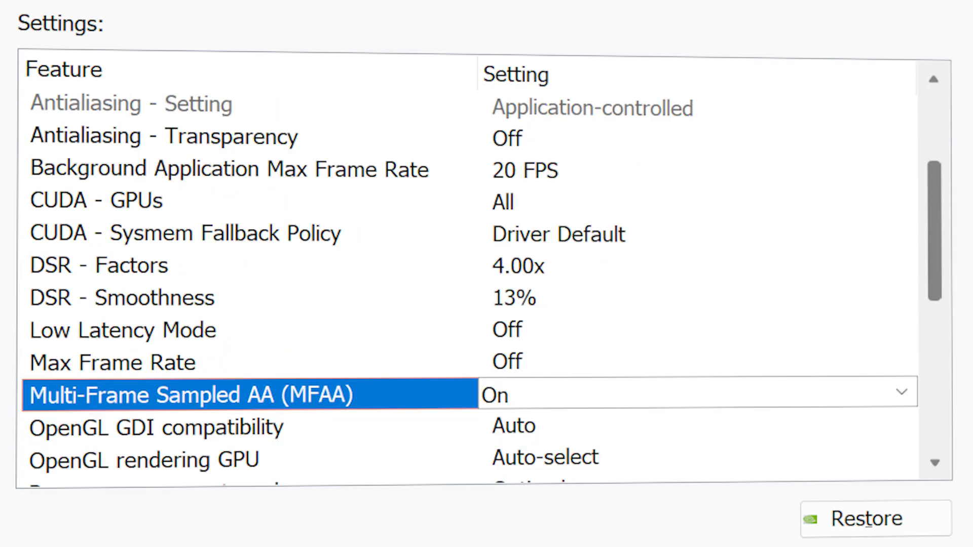
scroll("down", 3)
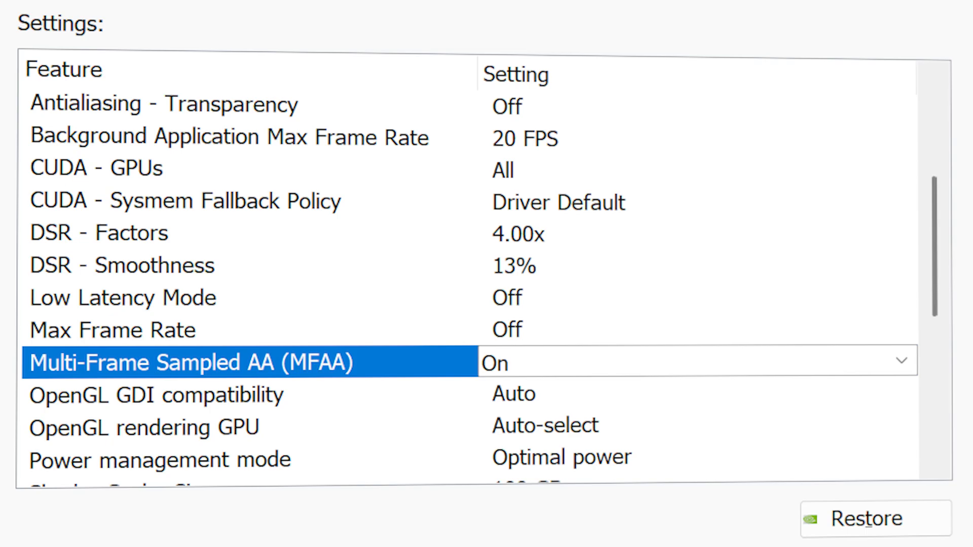
scroll("down", 3)
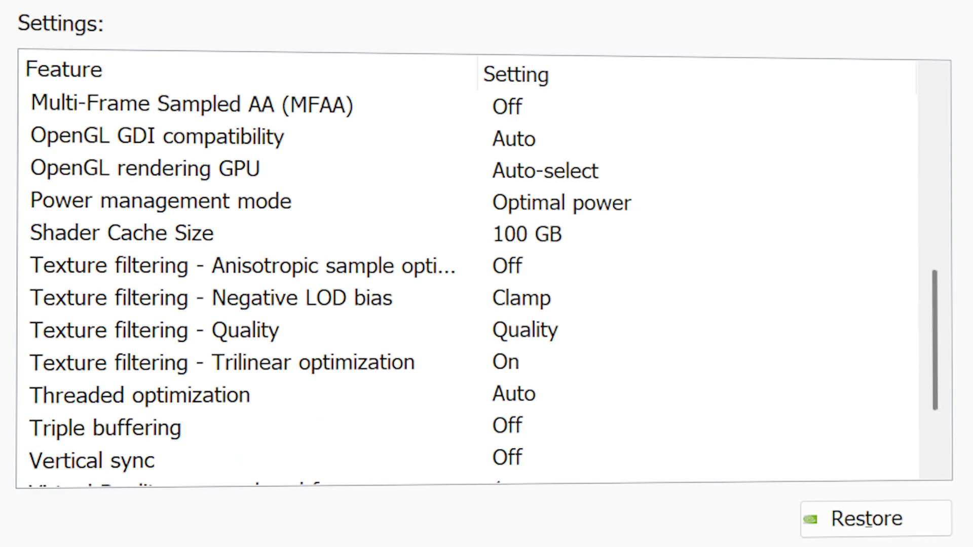
Set Texture filtering quality to Performance with anisotropic sample optimization On
left_click(524, 330)
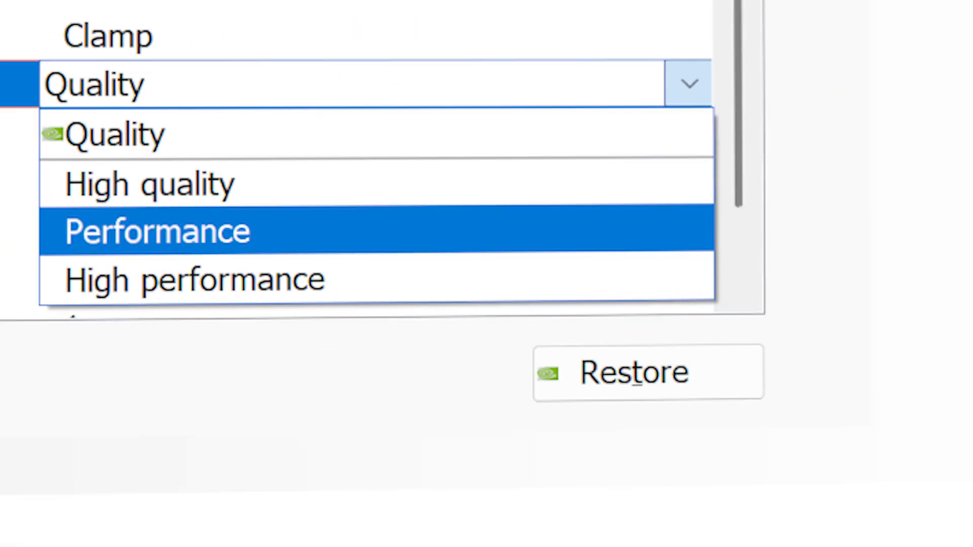
left_click(155, 231)
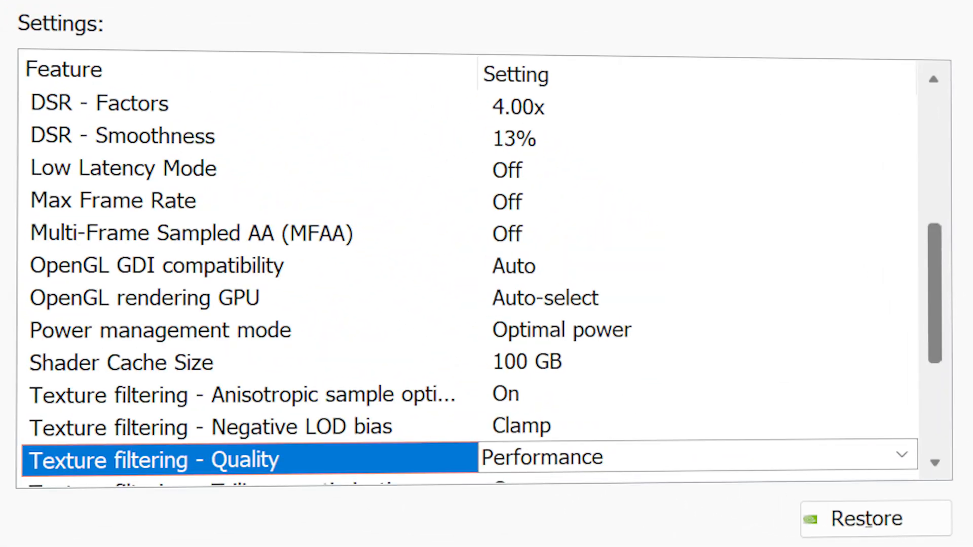
scroll("down", 3)
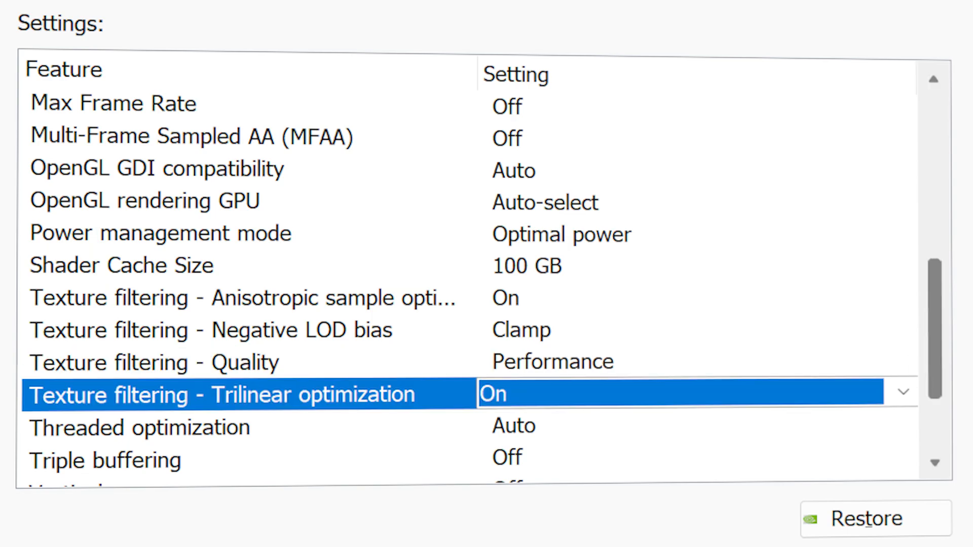
scroll("up", 3)
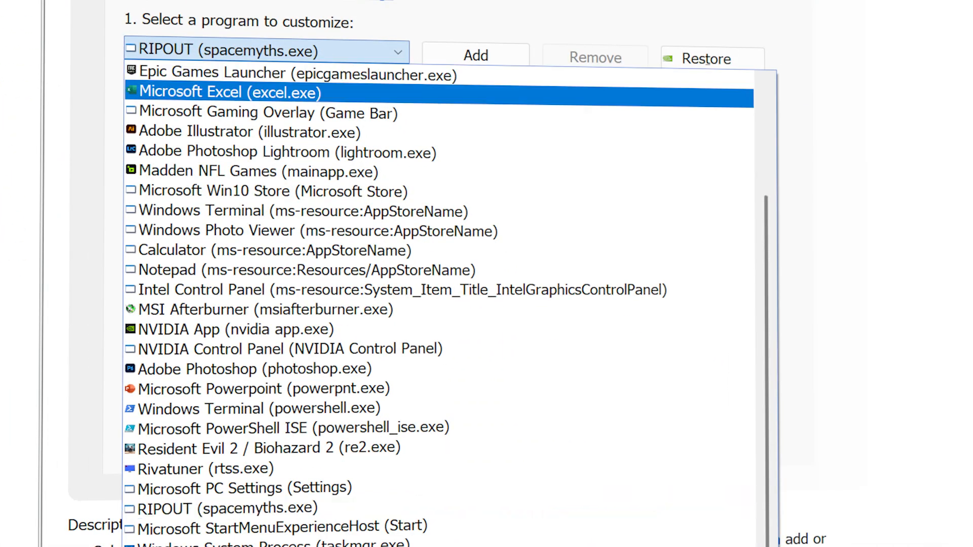
Select RIPOUT and give it the high-performance NVIDIA processor, Ultra Low Latency Mode and Prefer maximum performance
left_click(221, 507)
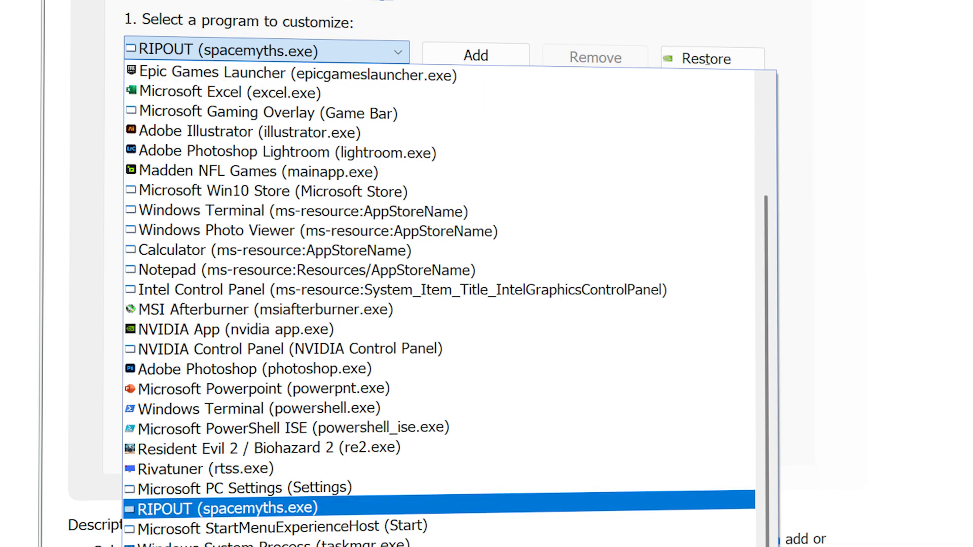
left_click(225, 508)
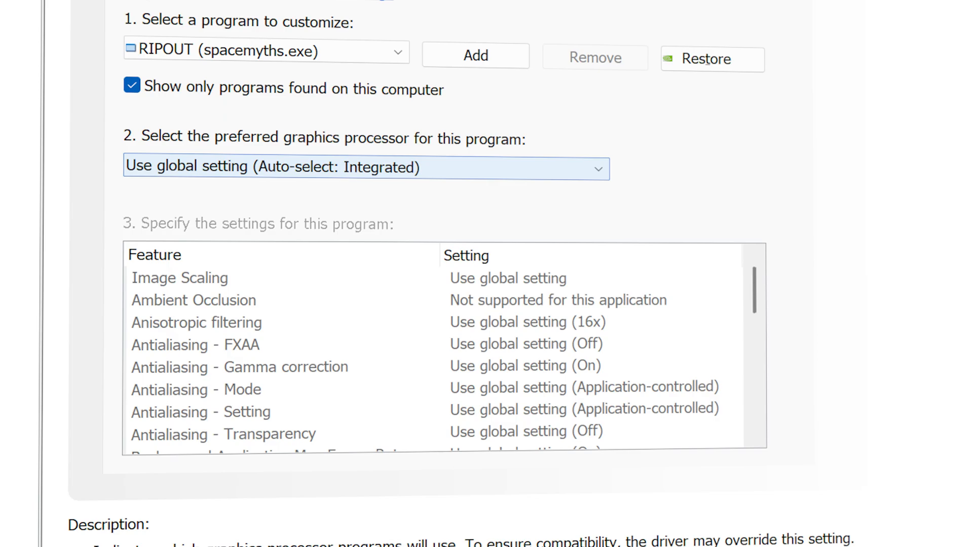
left_click(365, 169)
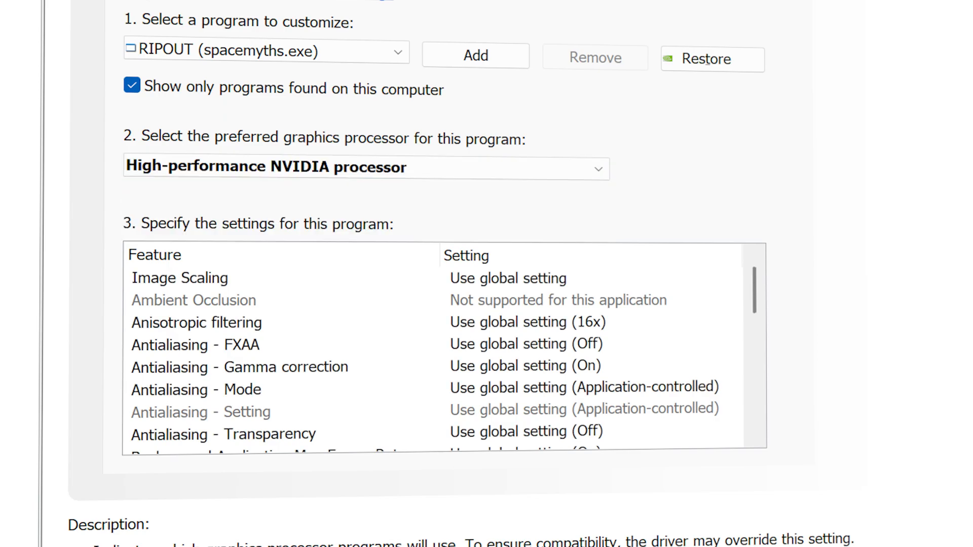
left_click(730, 299)
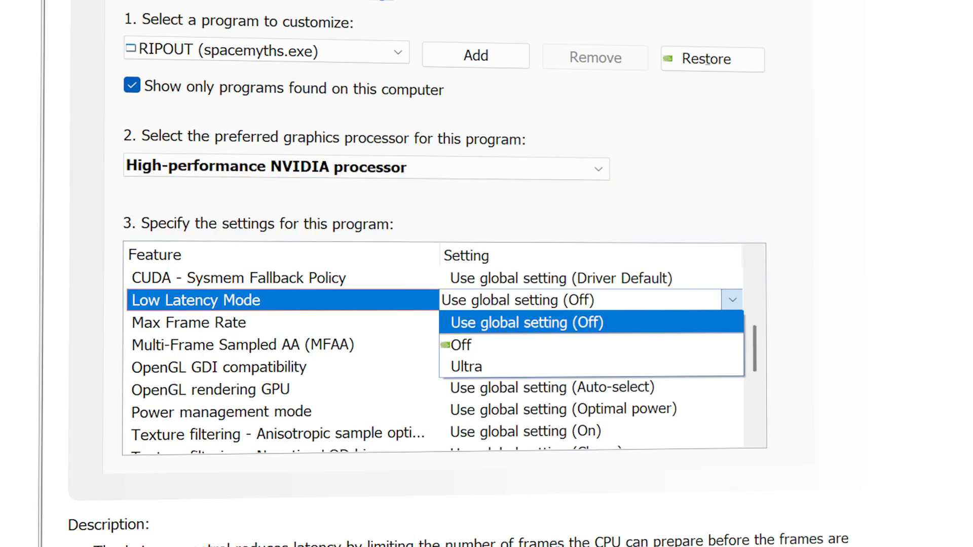
mouse_move(464, 366)
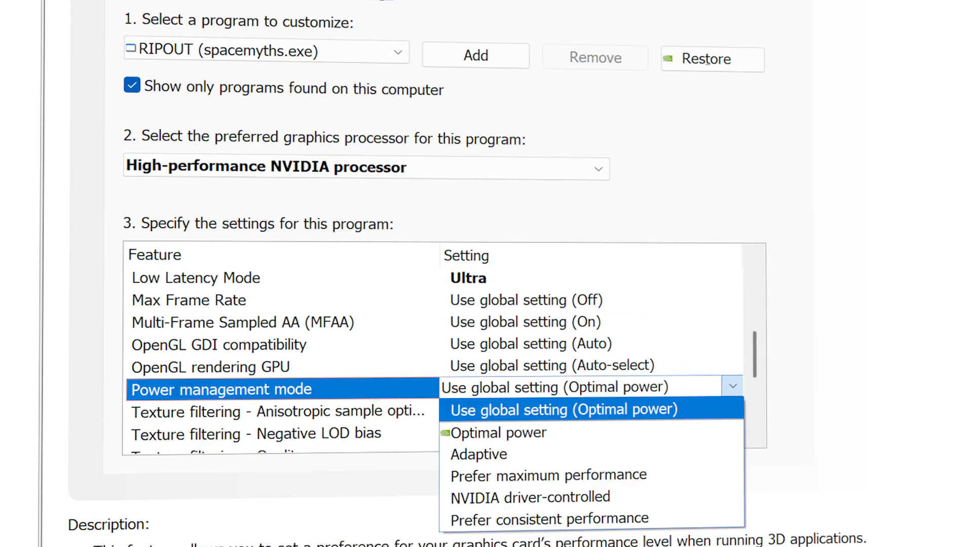
mouse_move(497, 433)
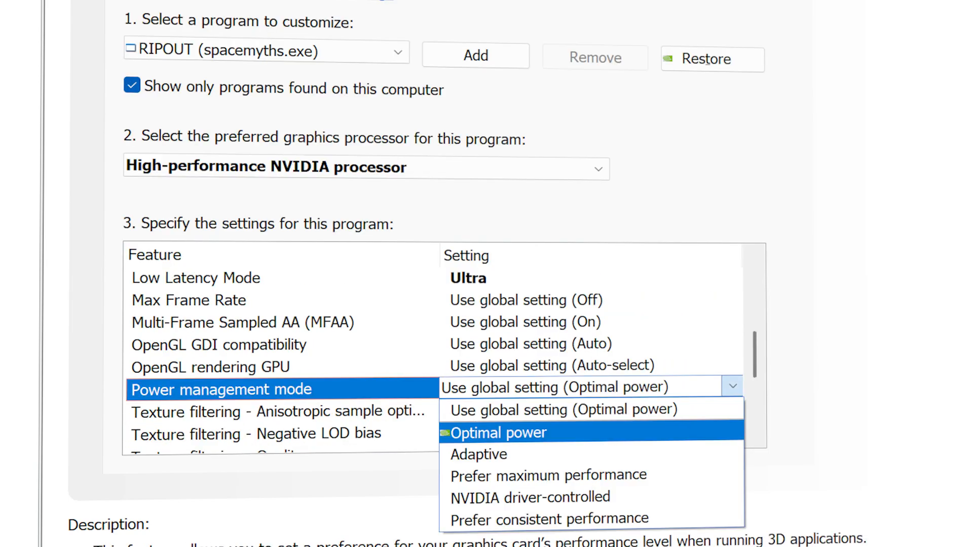
mouse_move(548, 475)
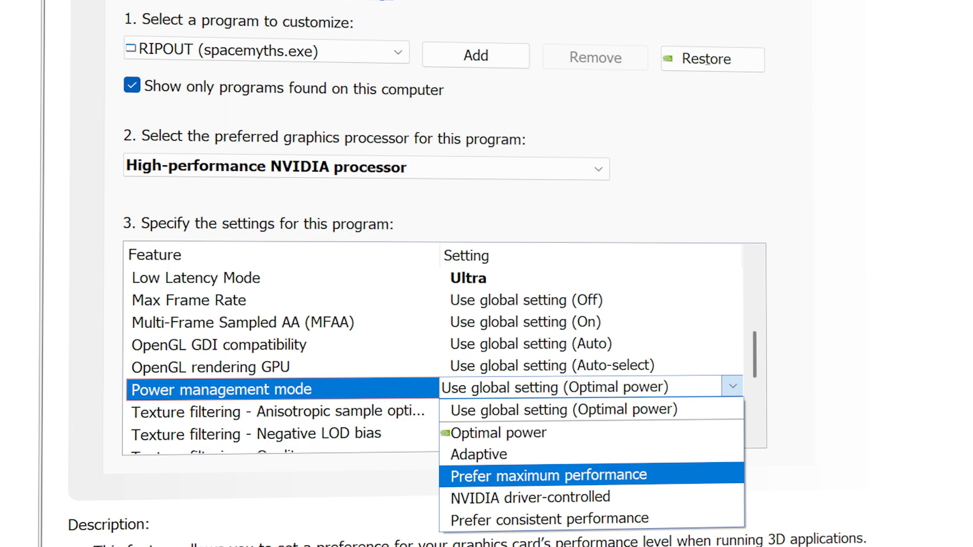
left_click(548, 474)
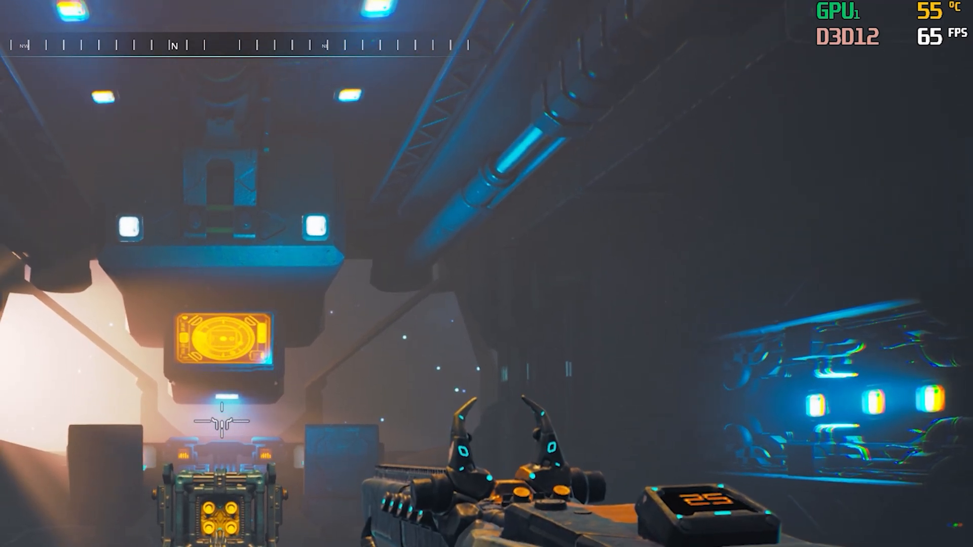
mouse_move(486, 274)
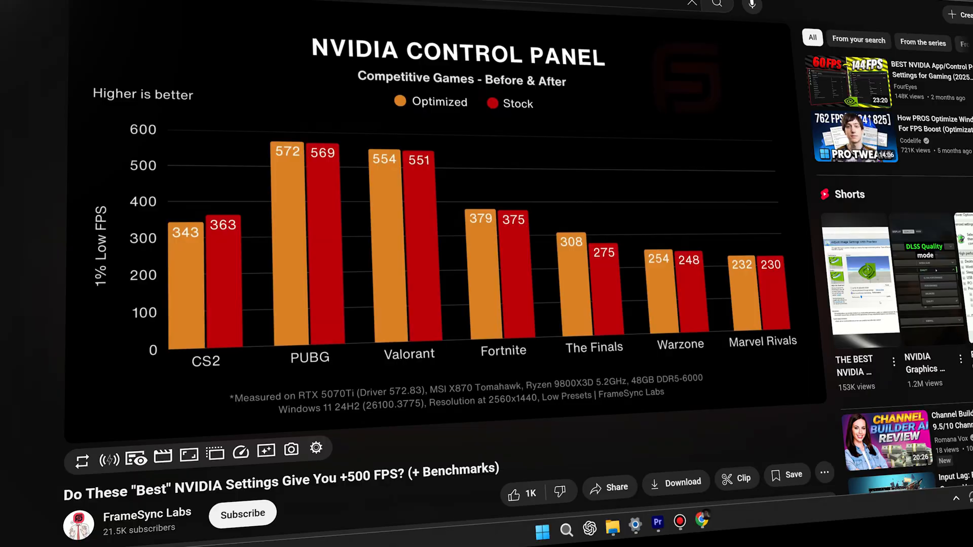
mouse_move(582, 272)
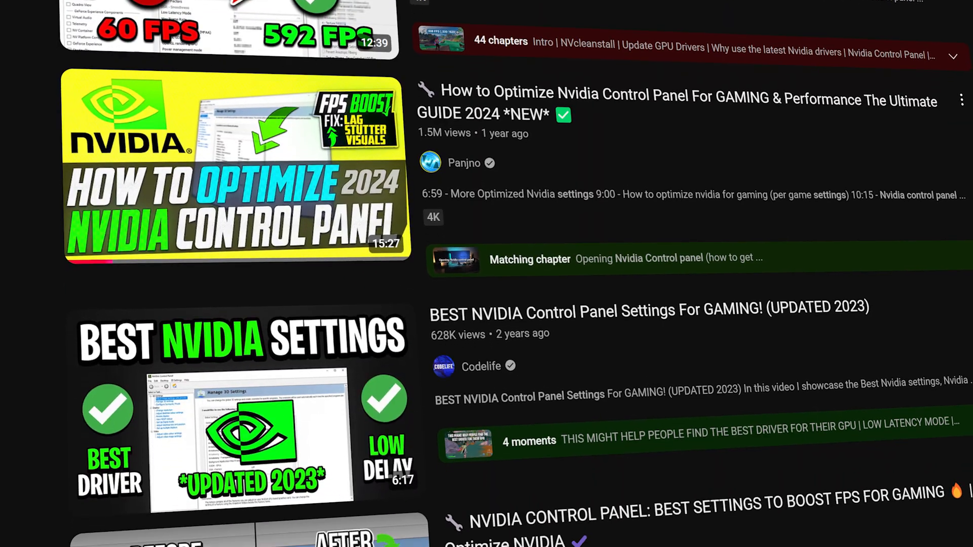
Scroll through YouTube search results for NVIDIA Control Panel optimization videos
scroll("down", 3)
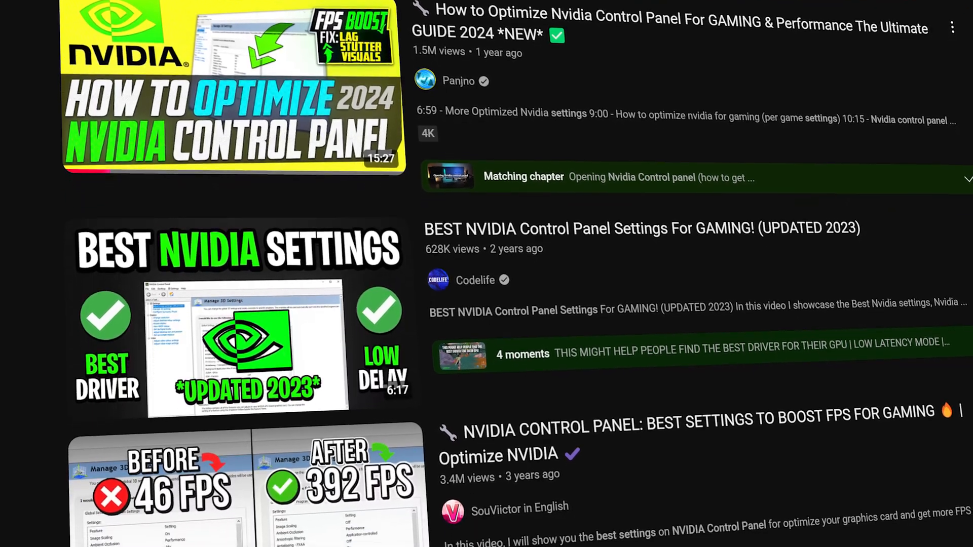
scroll("down", 3)
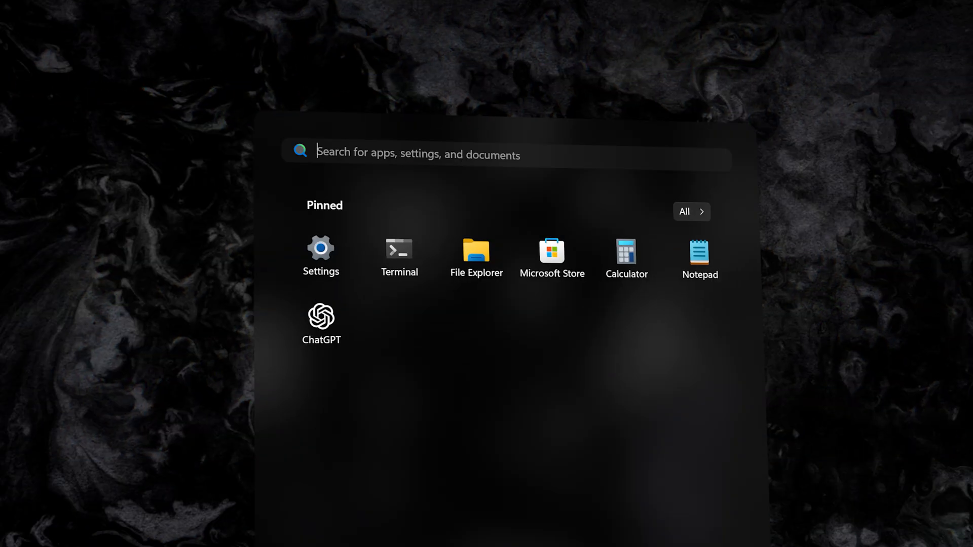
Search the Start menu for 'nvi' and launch NVIDIA App from the results
type("nvi")
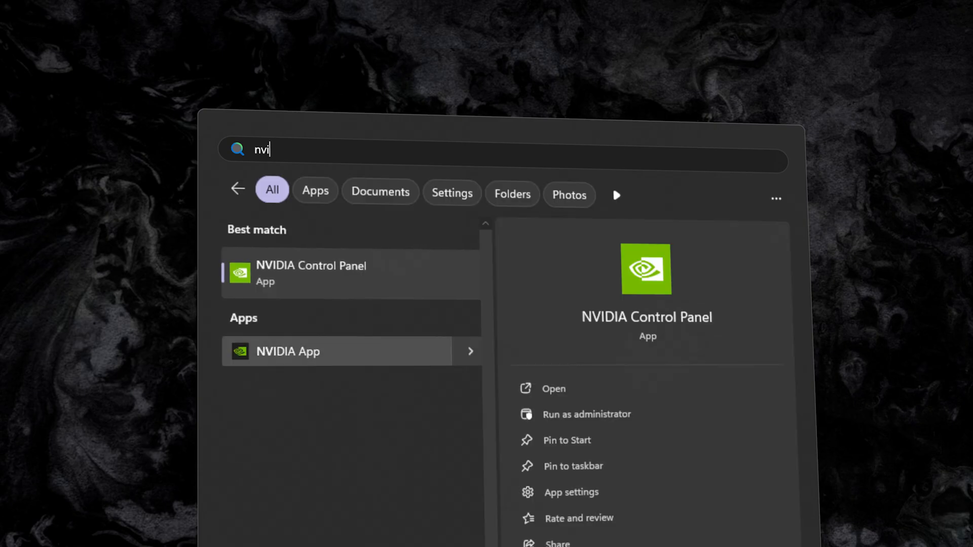
left_click(288, 352)
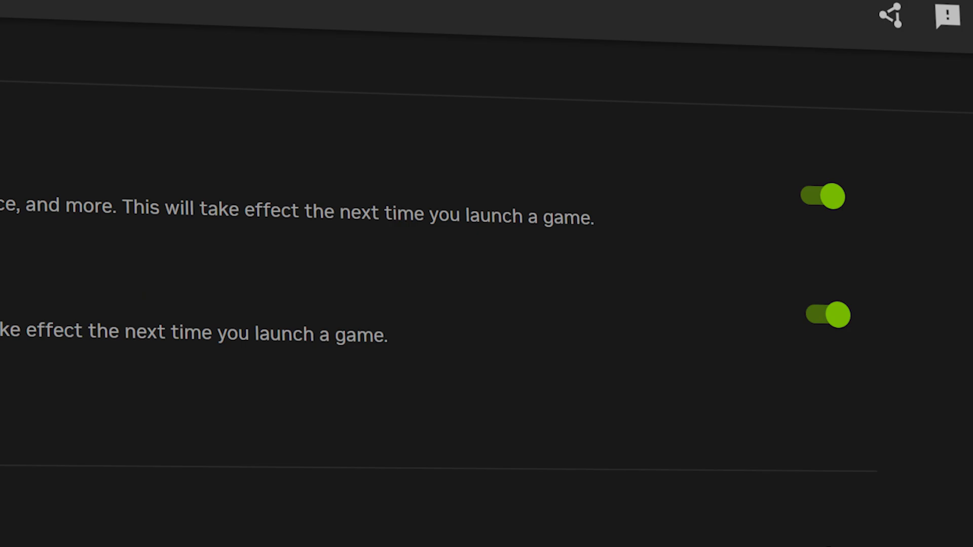
Switch off the NVIDIA Overlay toggle in the app's Features settings
scroll("down", 3)
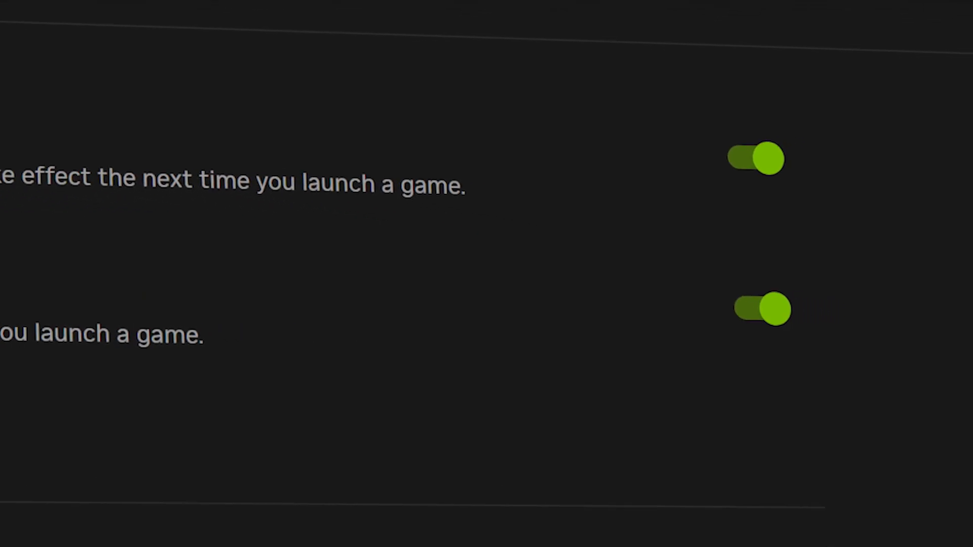
left_click(761, 308)
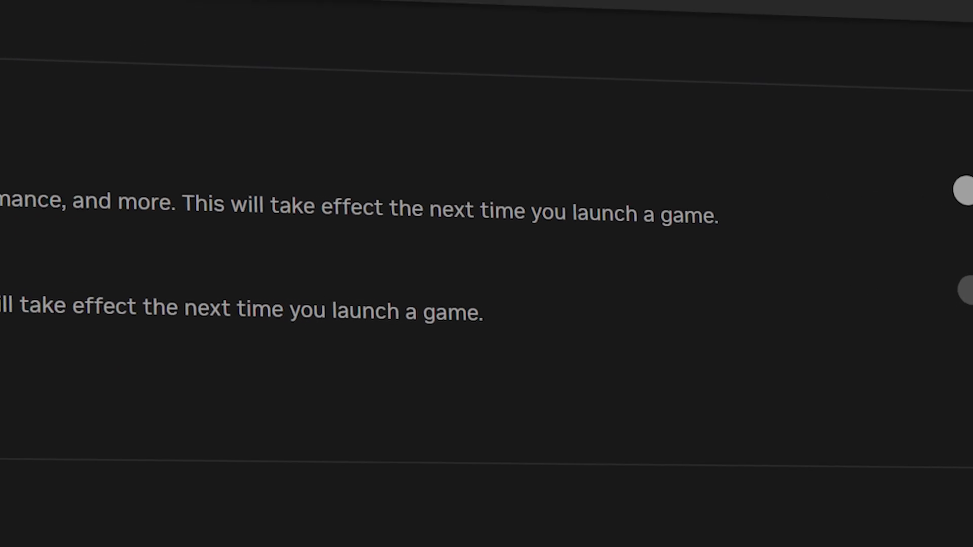
scroll("up", 3)
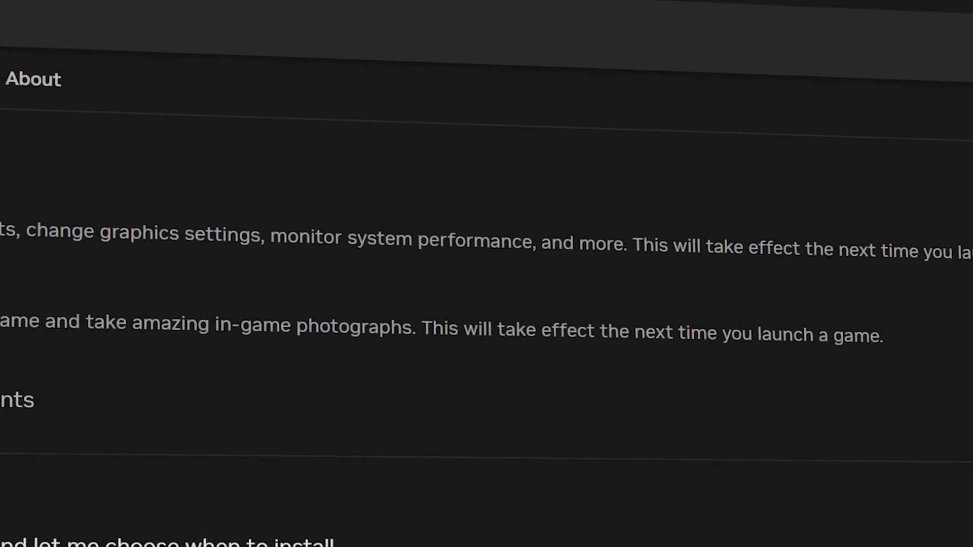
Return to Home and show RIPOUT's entry under Graphics > Program Settings
left_click(24, 18)
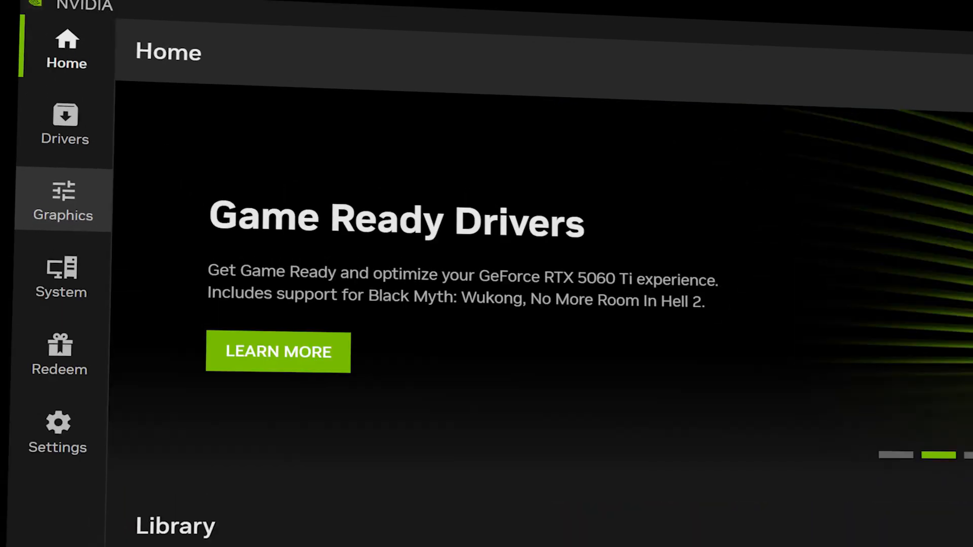
left_click(62, 199)
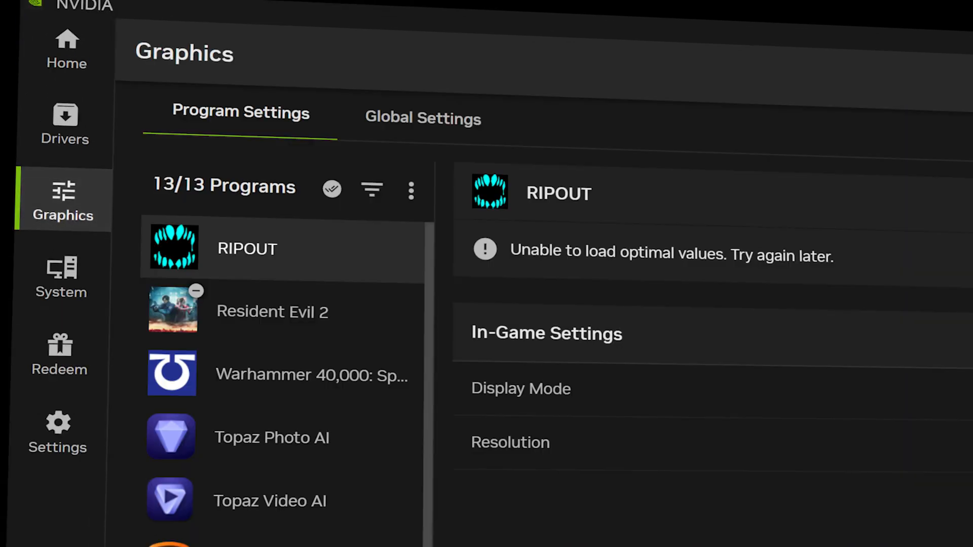
left_click(423, 118)
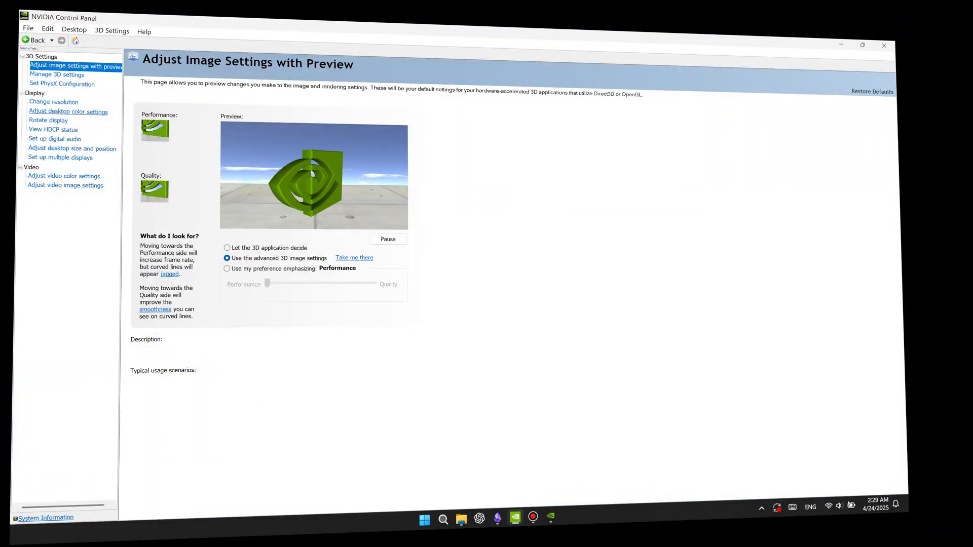
Review the BenQ display's default brightness, contrast, gamma, vibrance and hue in desktop color settings
left_click(68, 111)
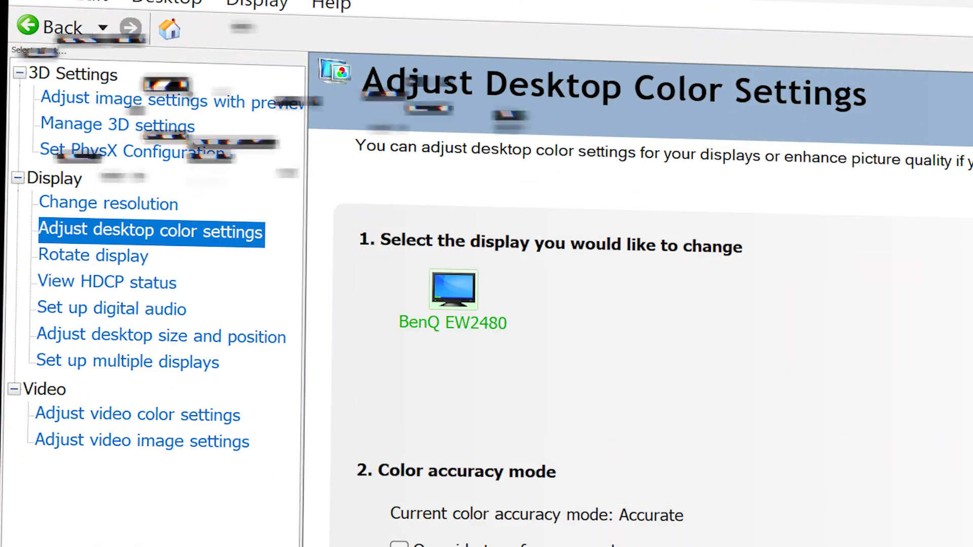
scroll("down", 3)
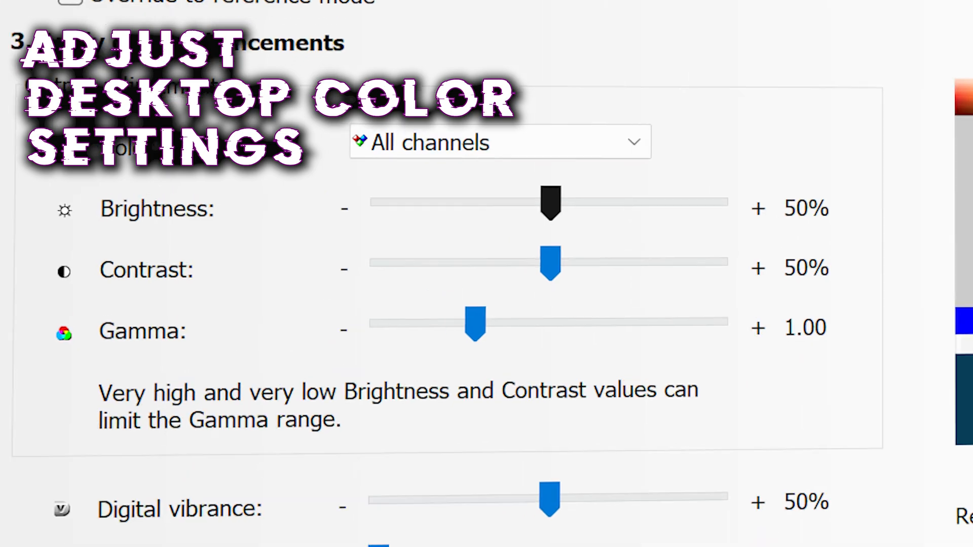
scroll("up", 3)
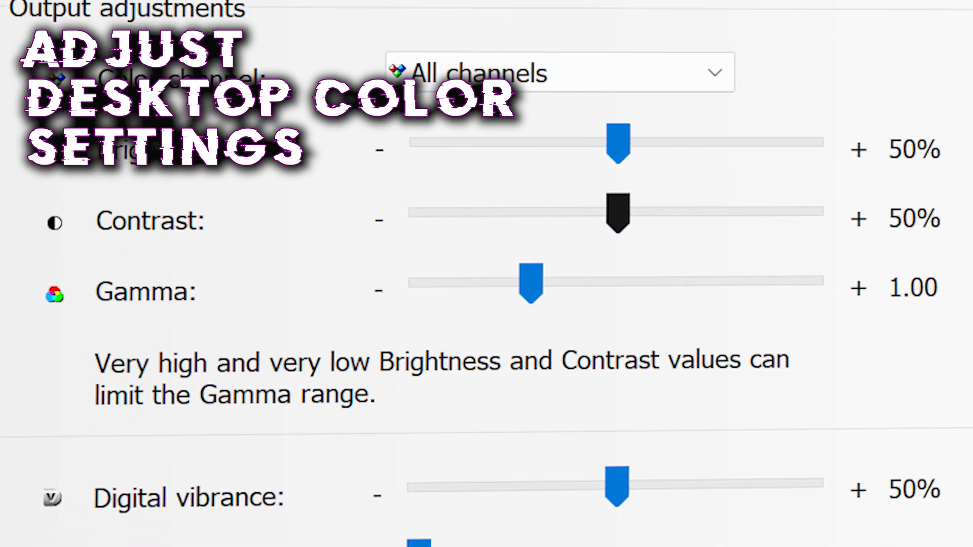
scroll("down", 3)
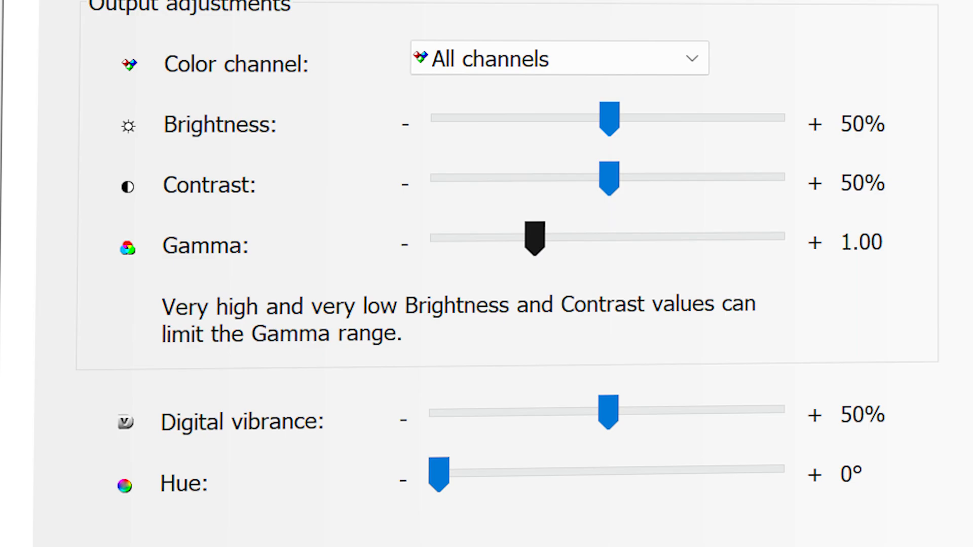
scroll("down", 3)
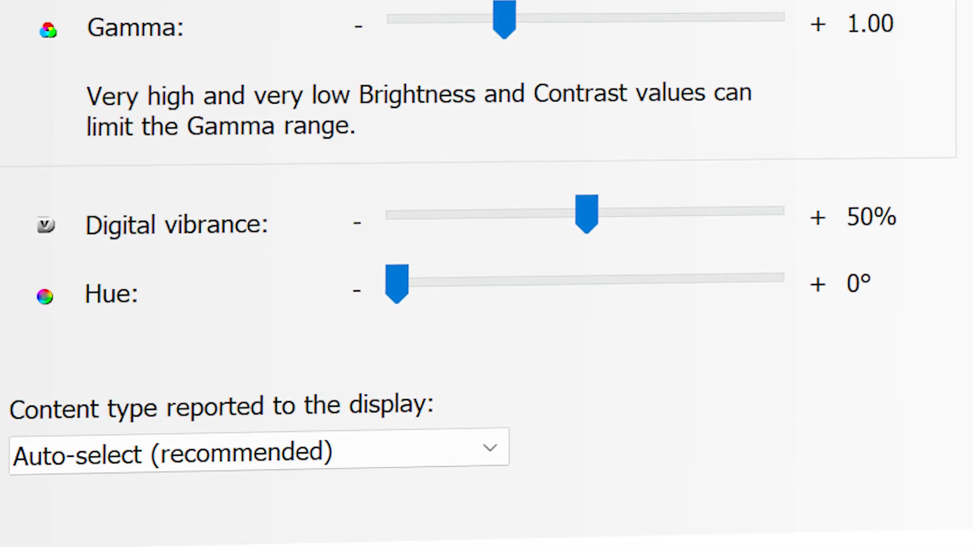